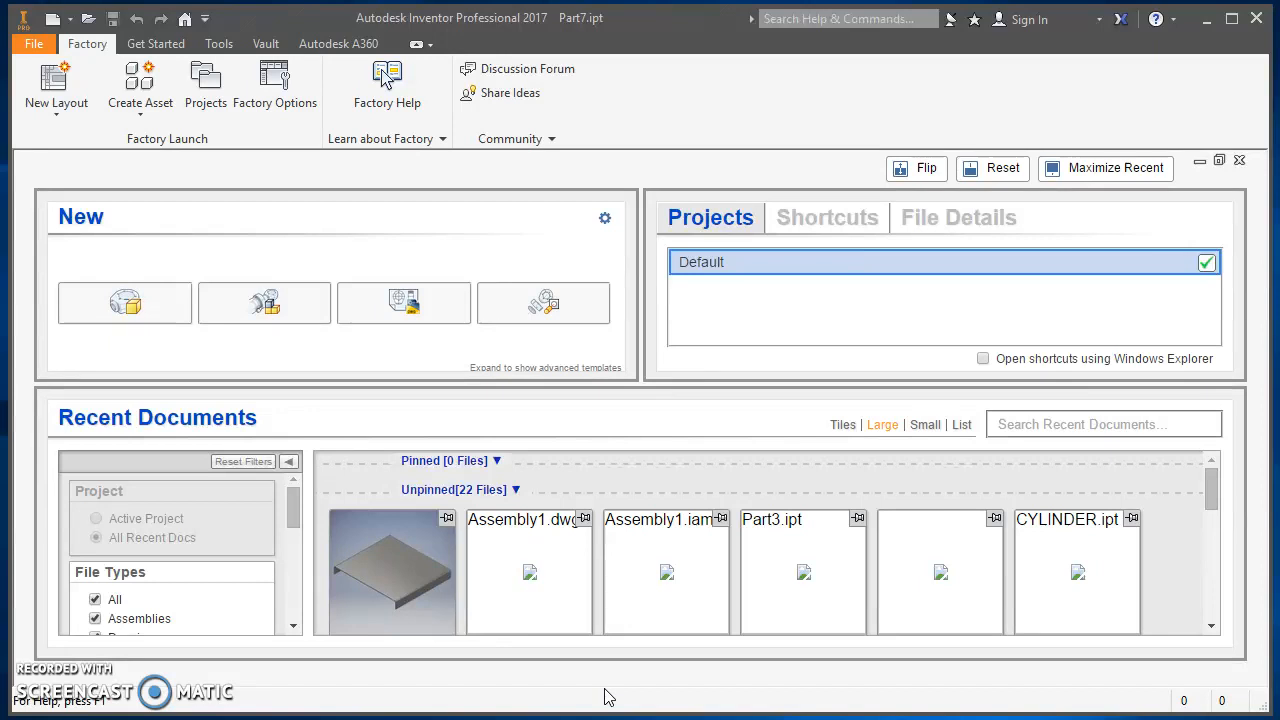
mouse_move(630, 70)
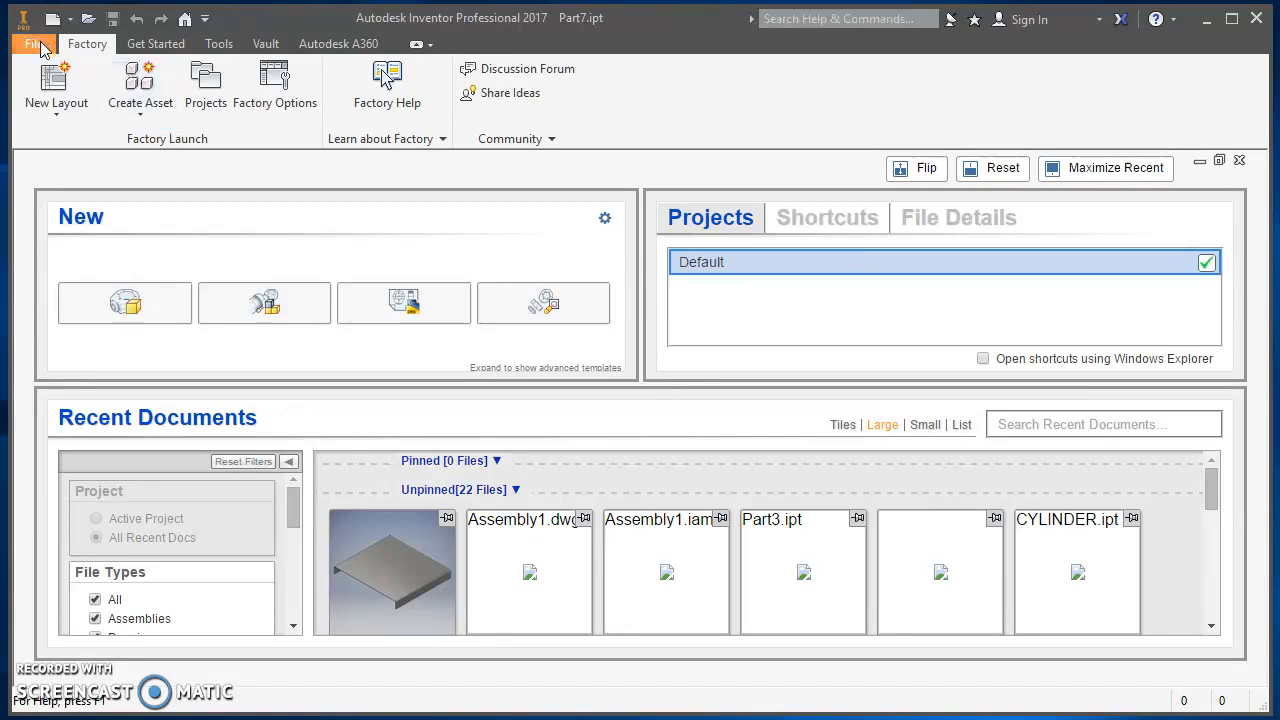
Open the new-file templates from File > New and select Sheet Metal.ipt.
left_click(33, 43)
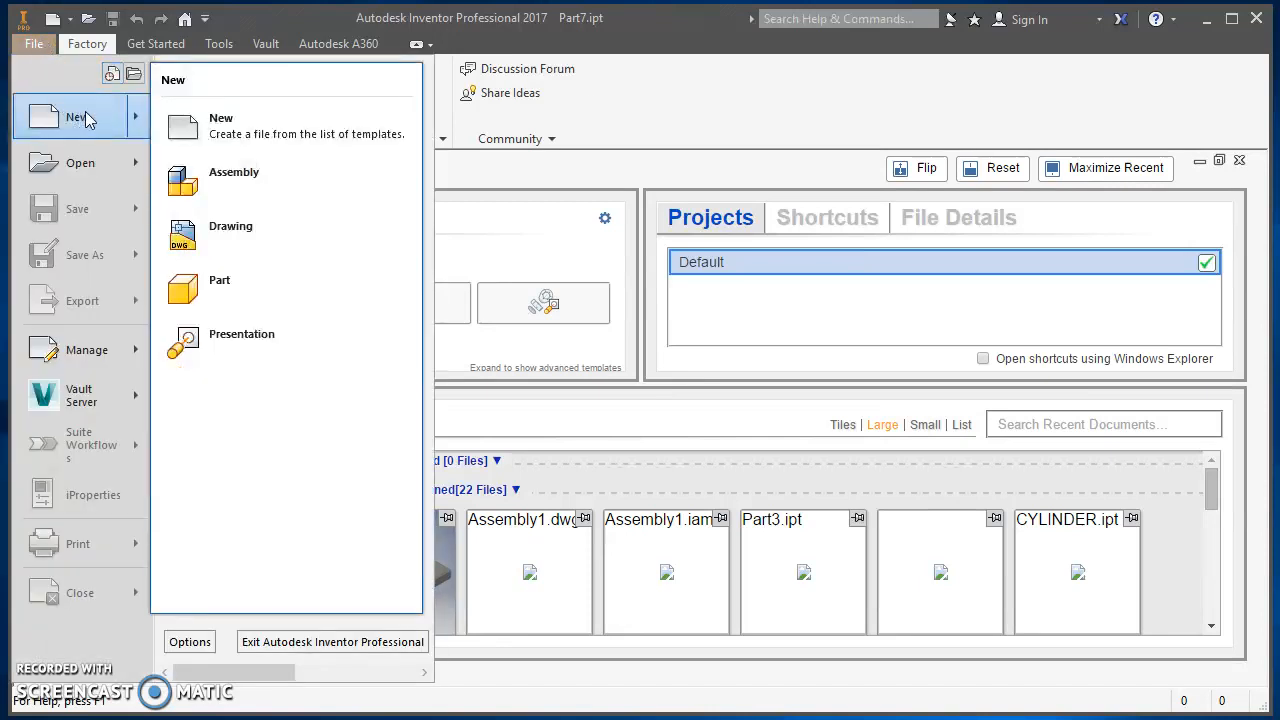
mouse_move(265, 125)
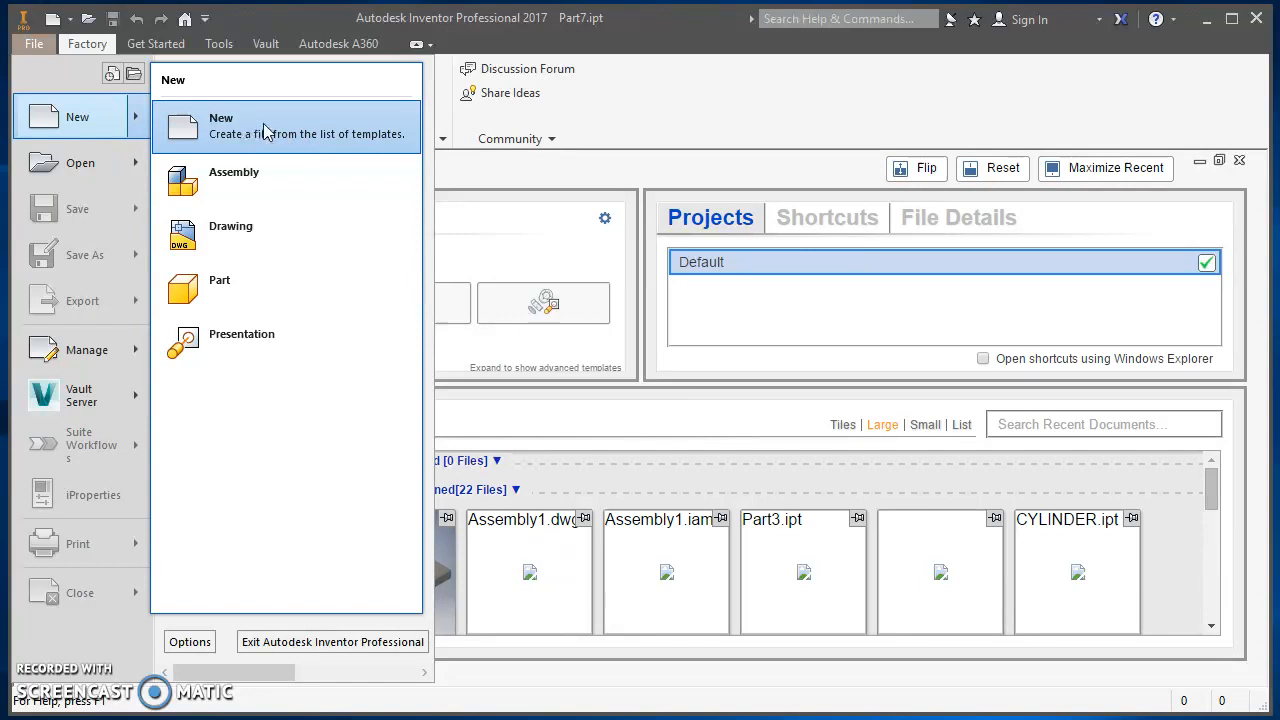
left_click(221, 118)
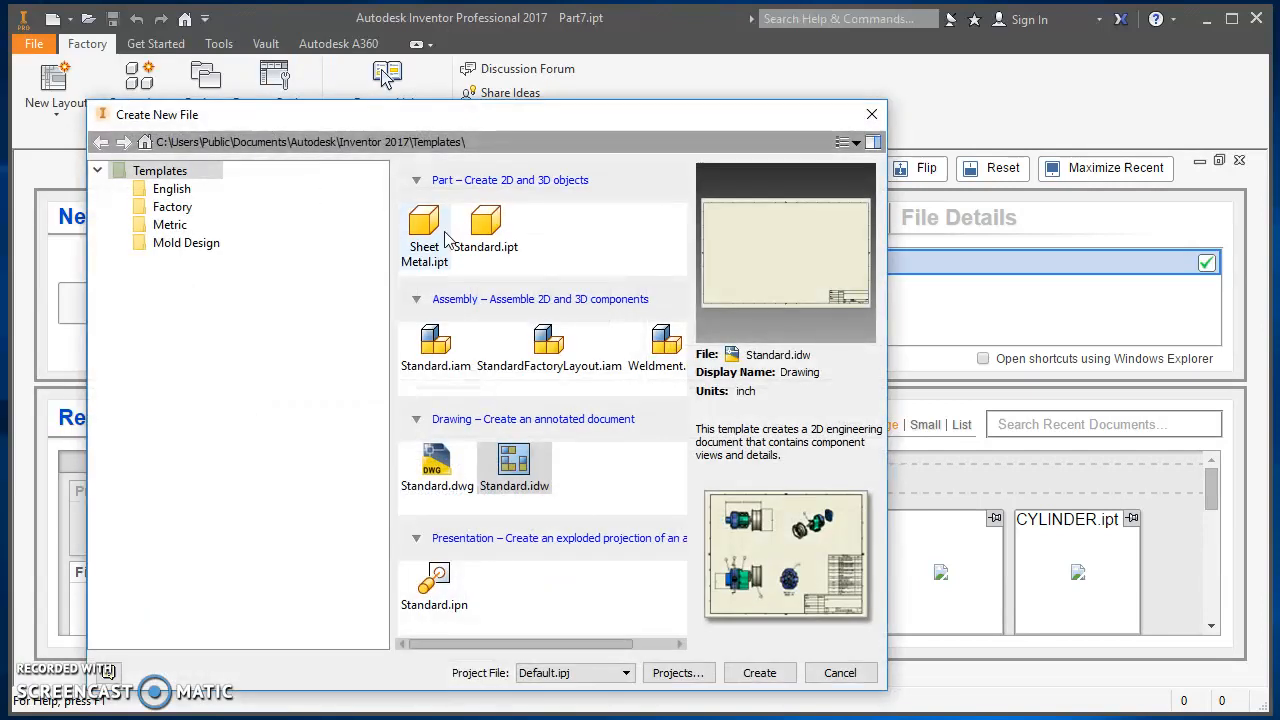
left_click(424, 227)
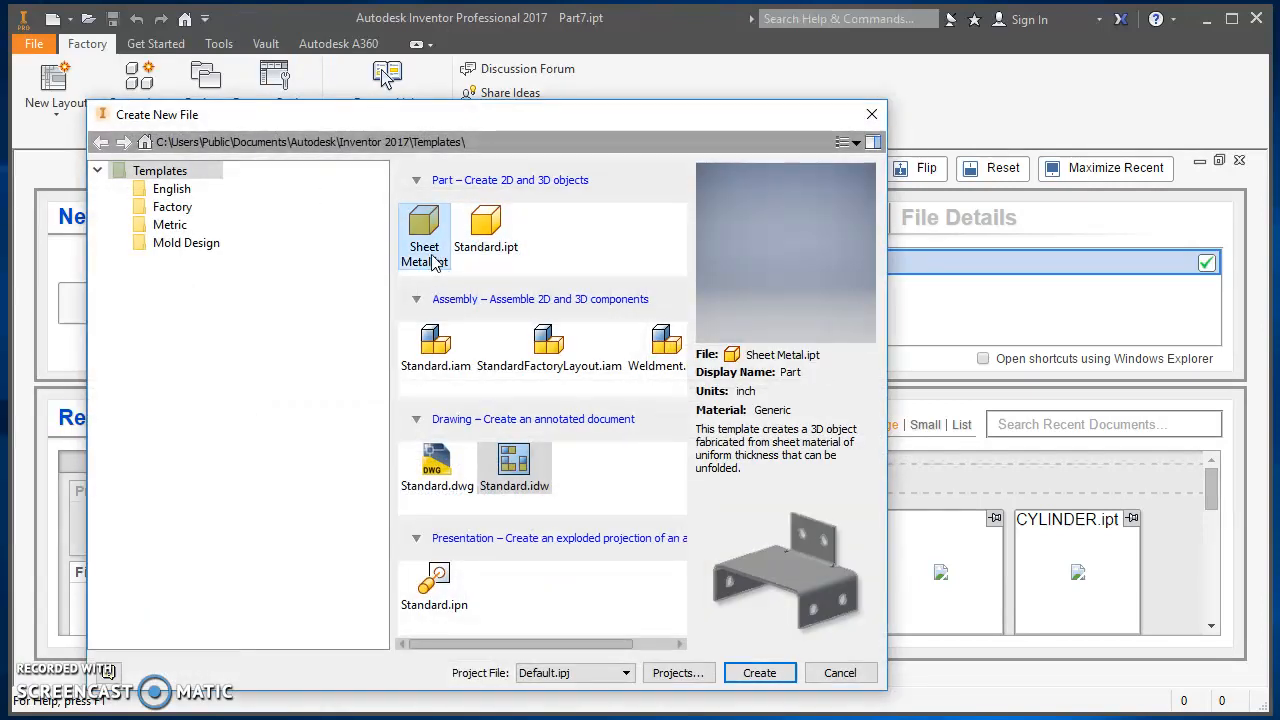
mouse_move(424, 235)
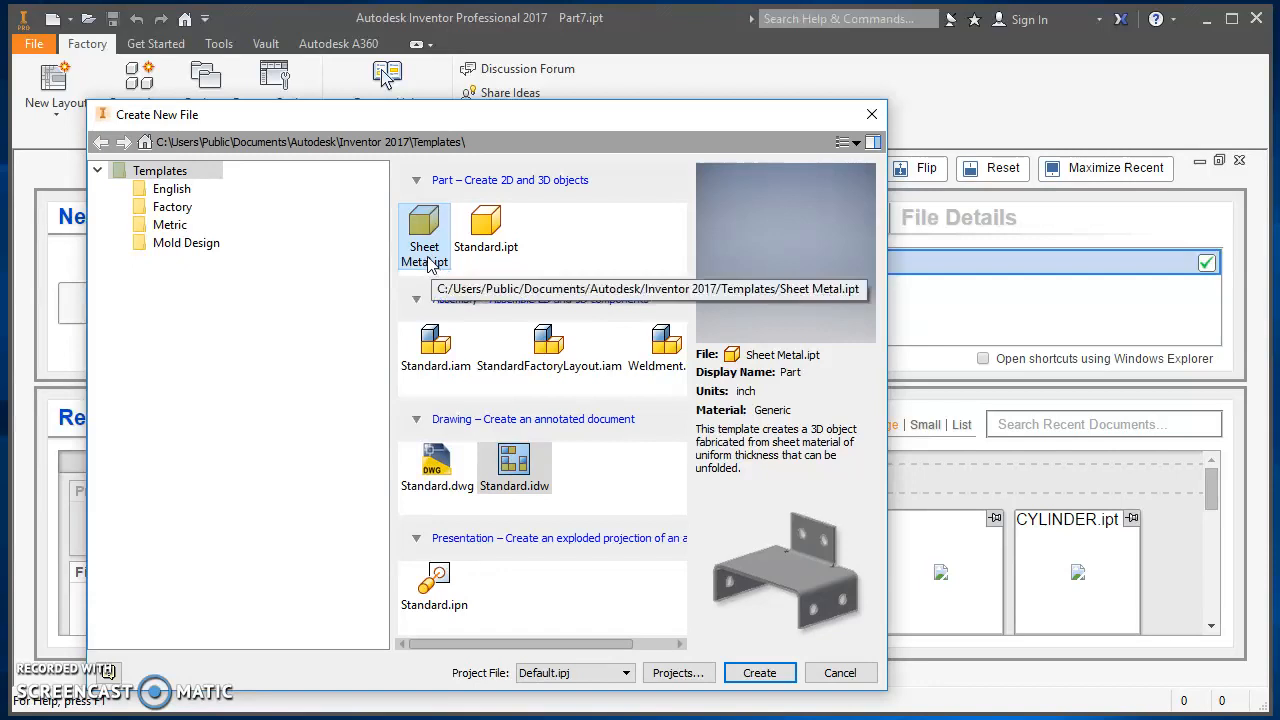
Create sheet metal part Part8 and bring up its Sheet Metal Defaults with the Default rule.
left_click(759, 672)
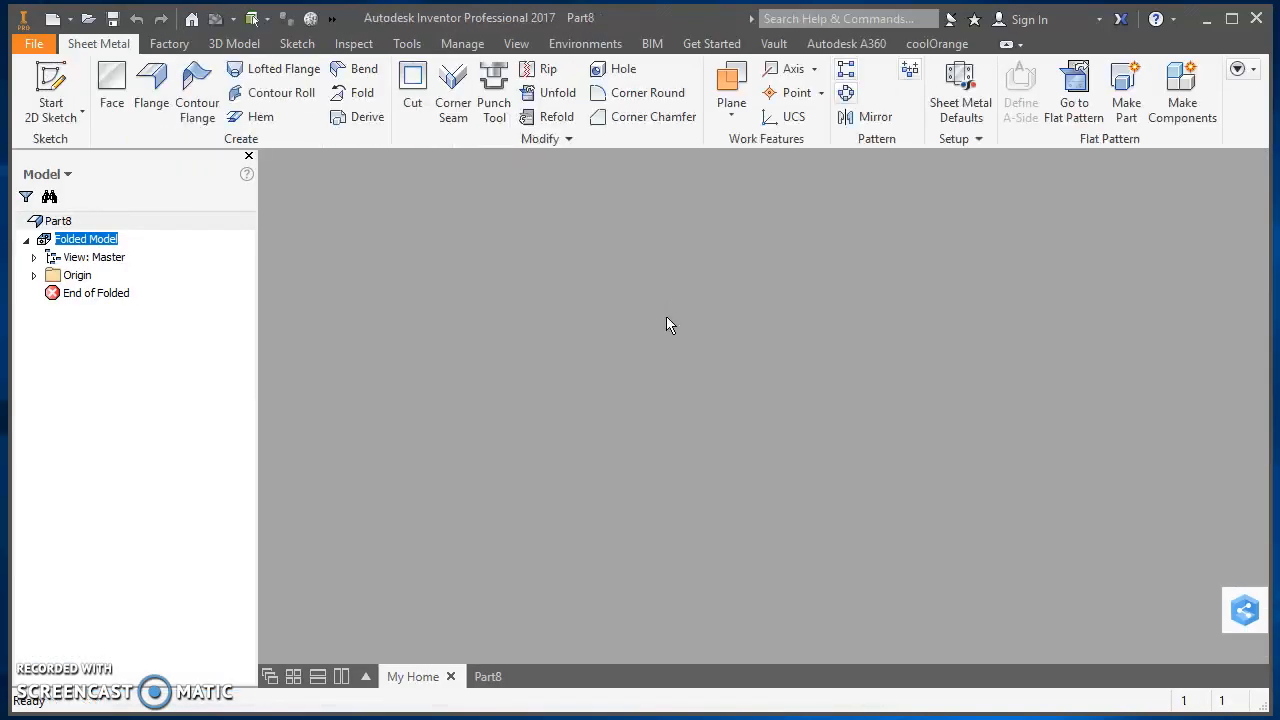
left_click(488, 676)
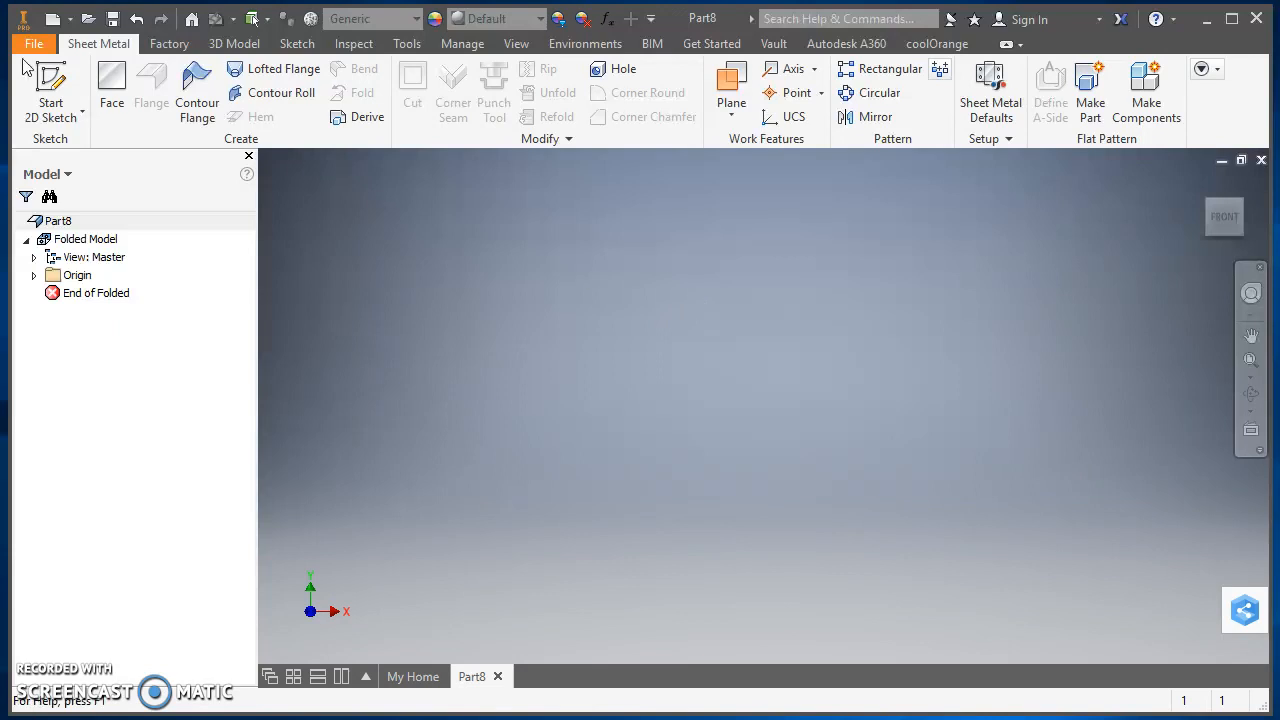
mouse_move(245, 240)
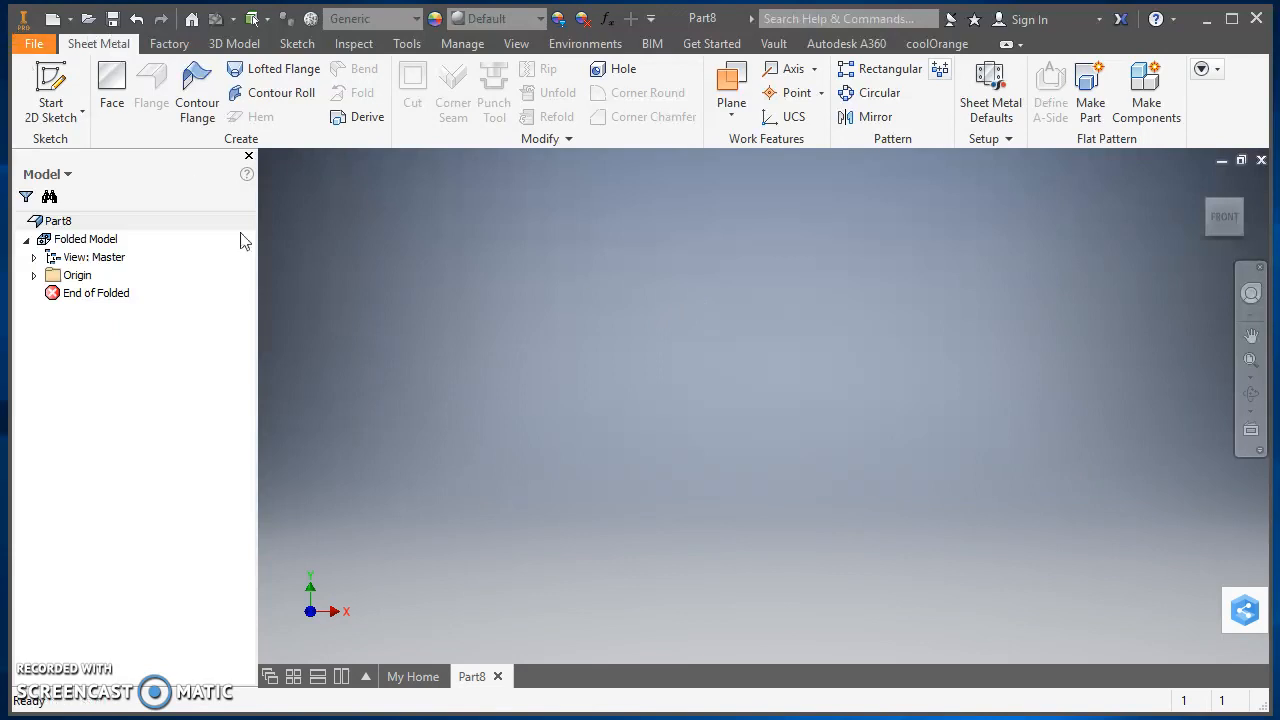
mouse_move(990, 95)
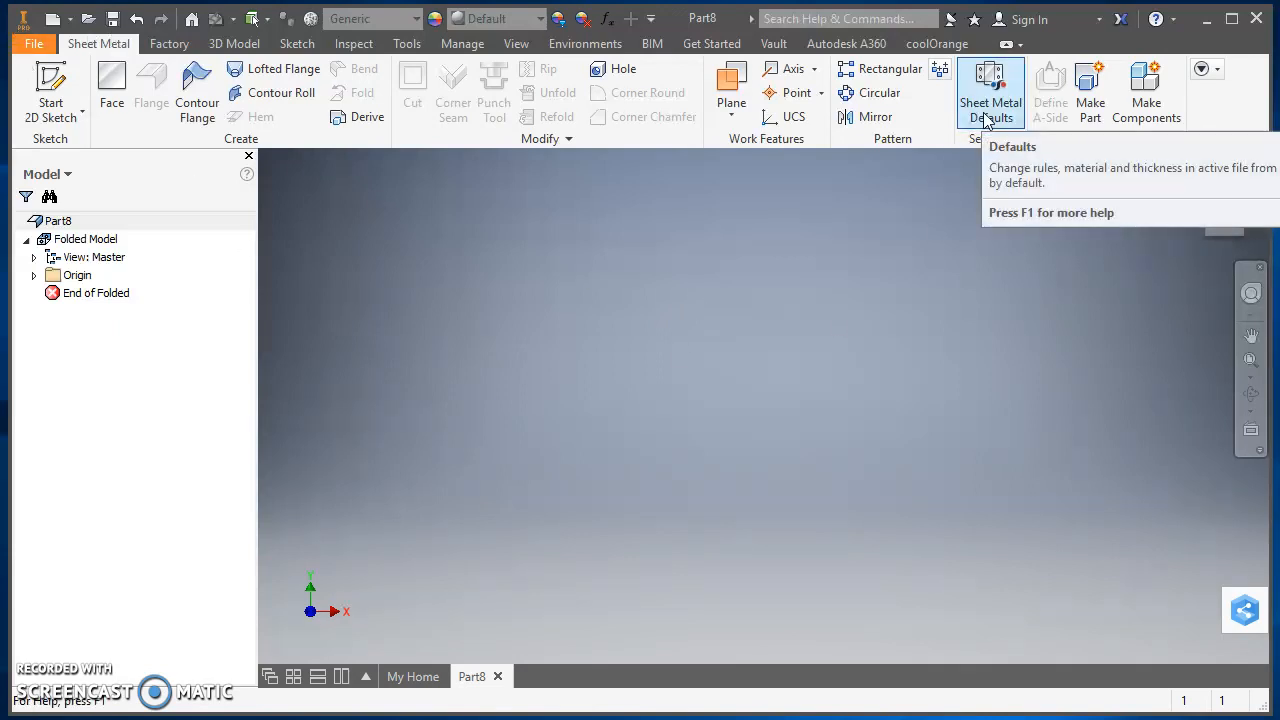
left_click(990, 95)
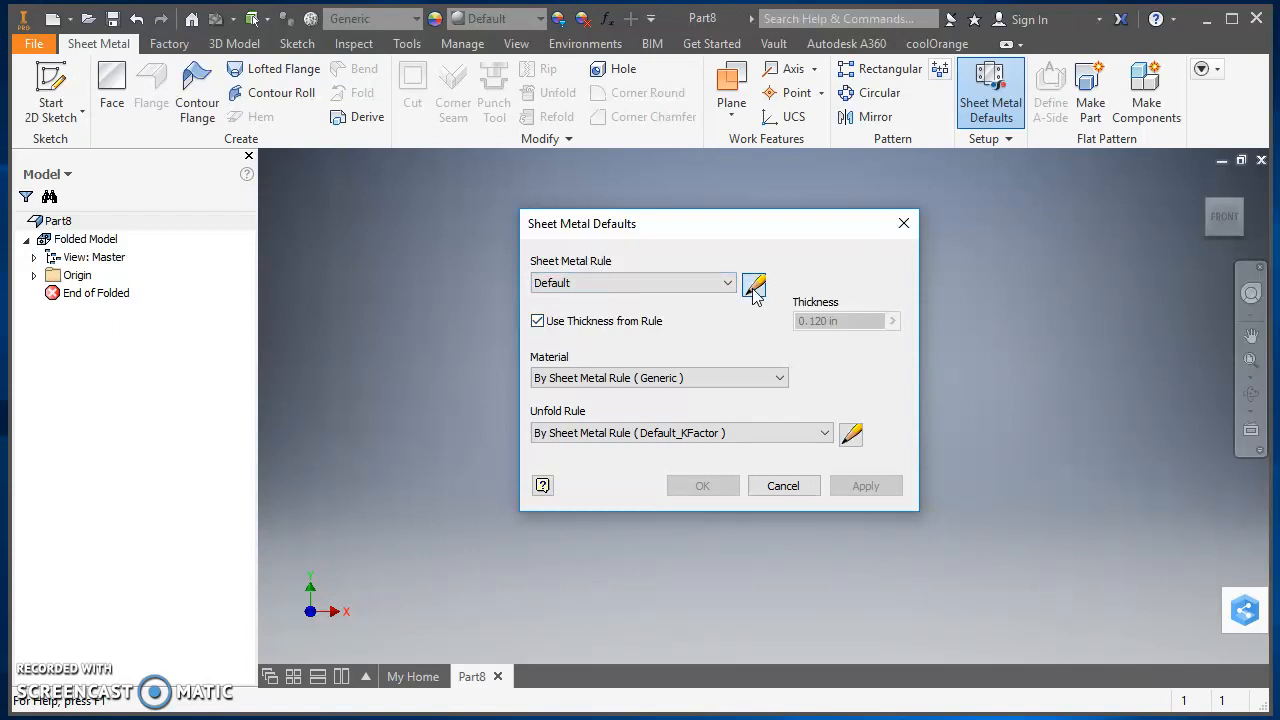
Edit the Default rule to use Steel, Carbon at thickness .1046.
left_click(754, 287)
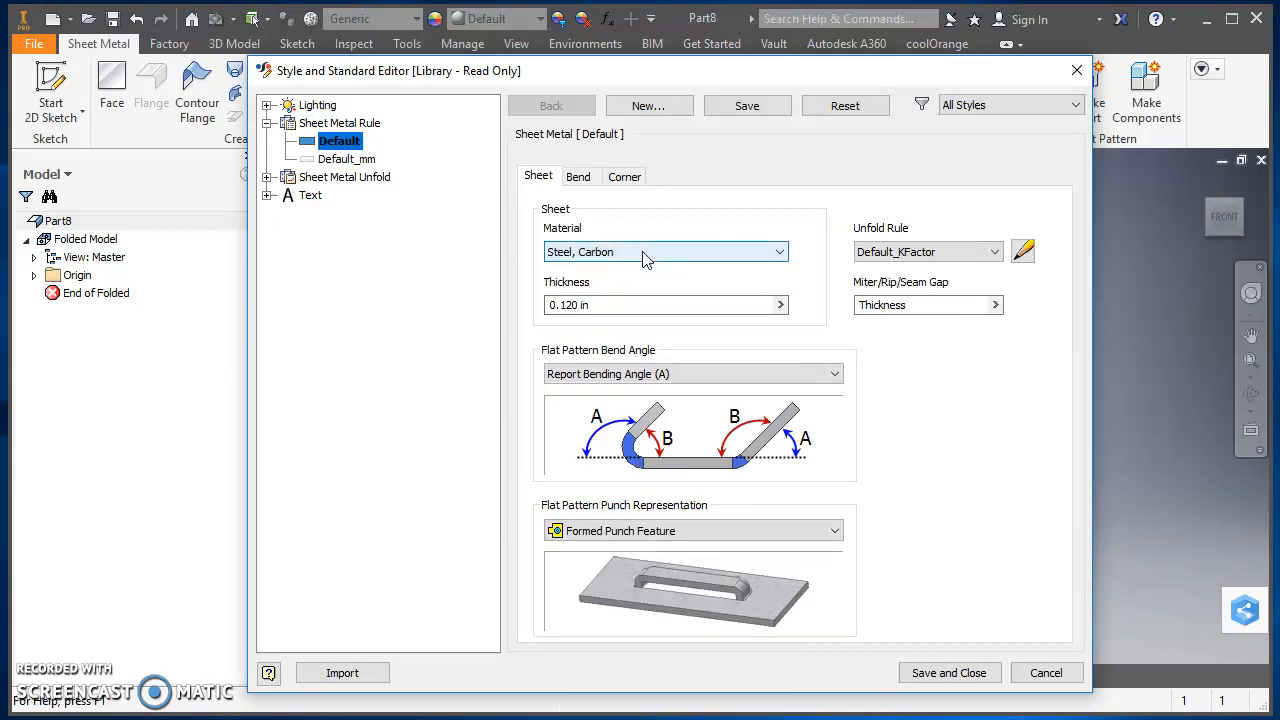
left_click(665, 305)
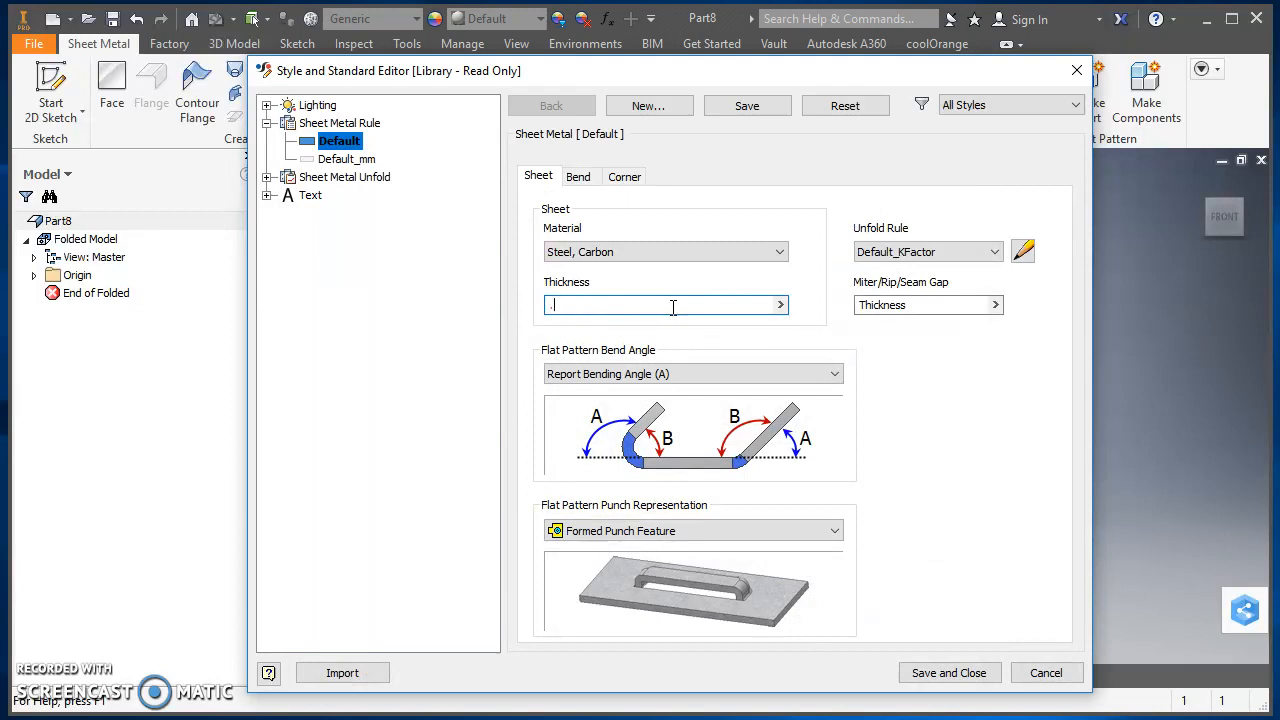
type(".1046")
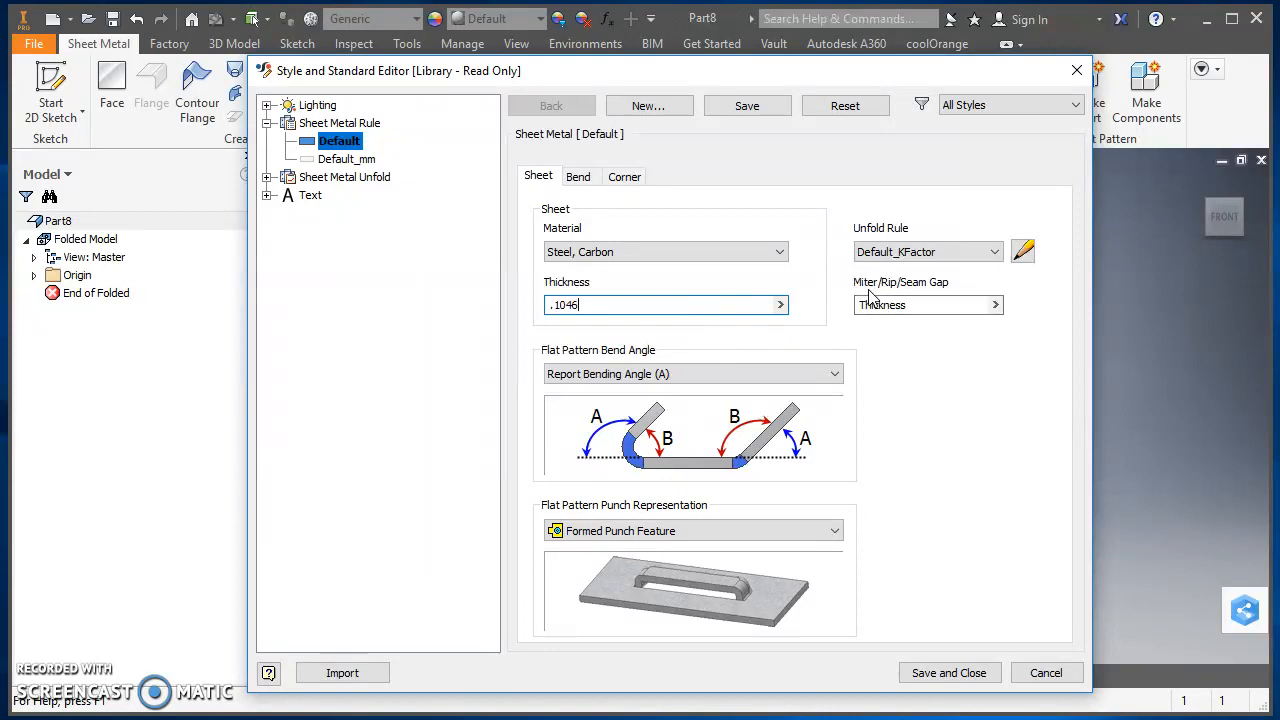
mouse_move(884, 295)
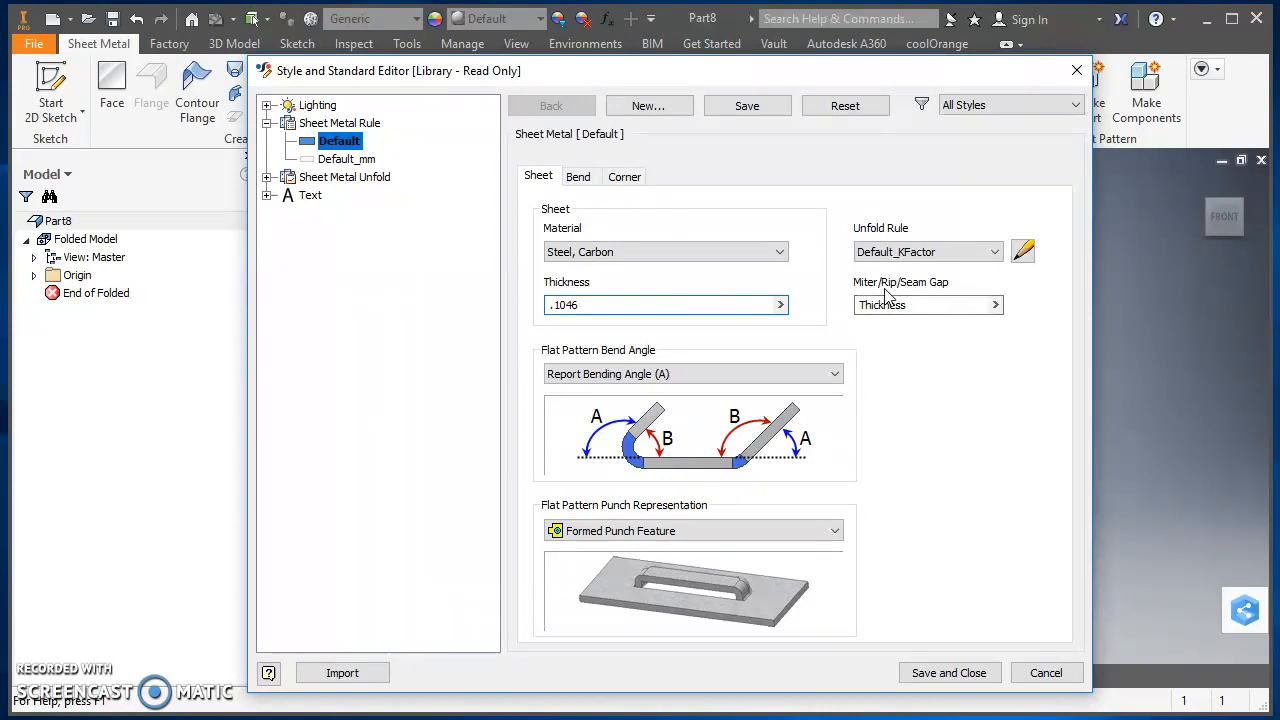
Review bend and corner relief, save the Default rule, and dismiss Sheet Metal Defaults.
left_click(578, 176)
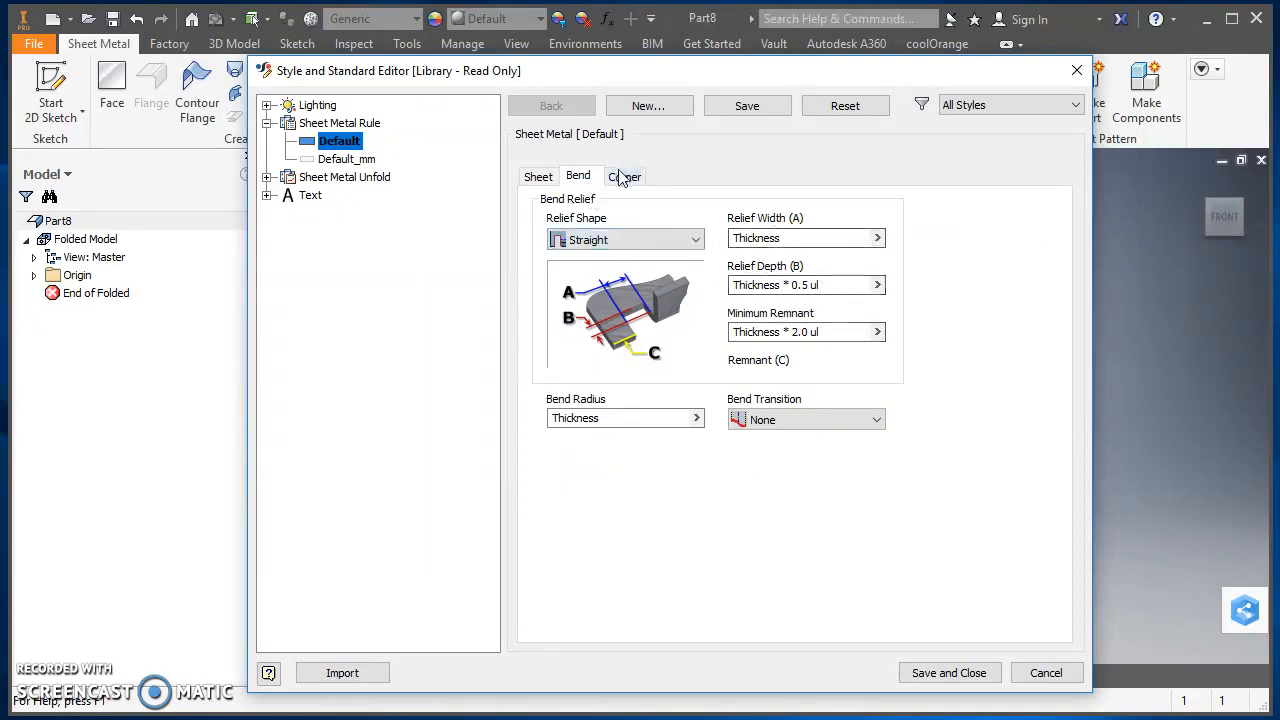
left_click(624, 175)
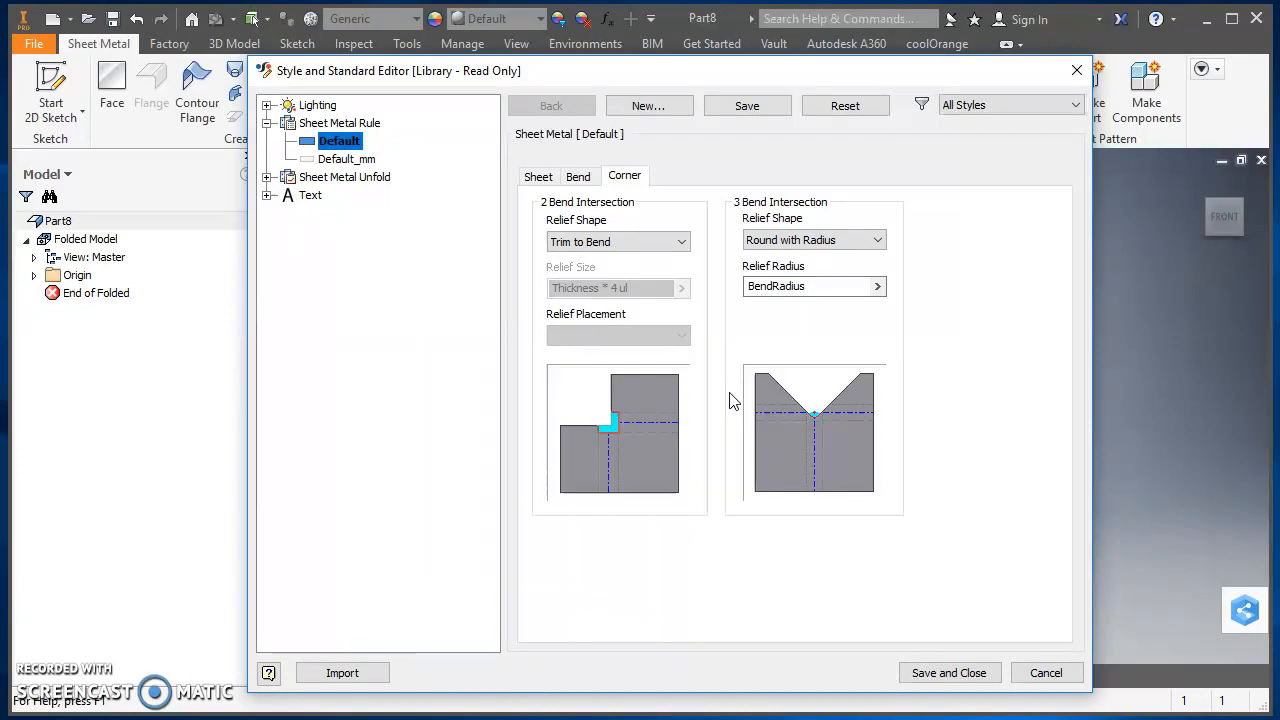
mouse_move(948, 672)
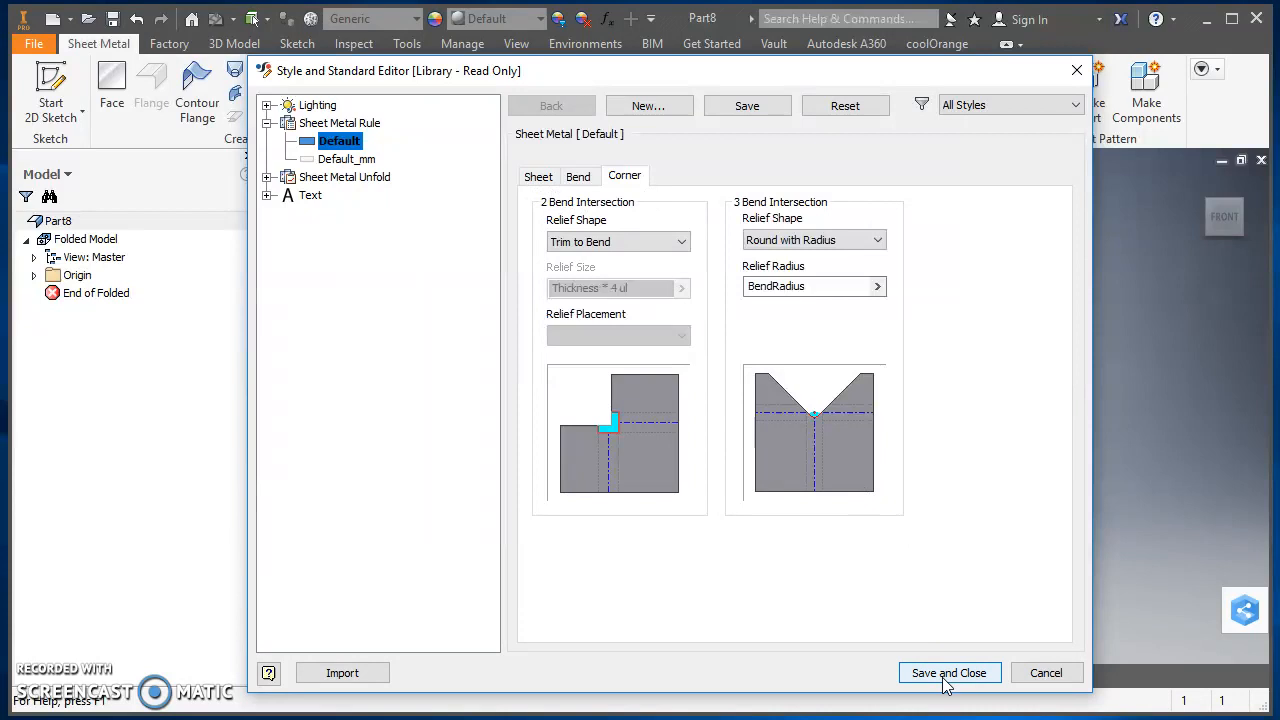
left_click(948, 672)
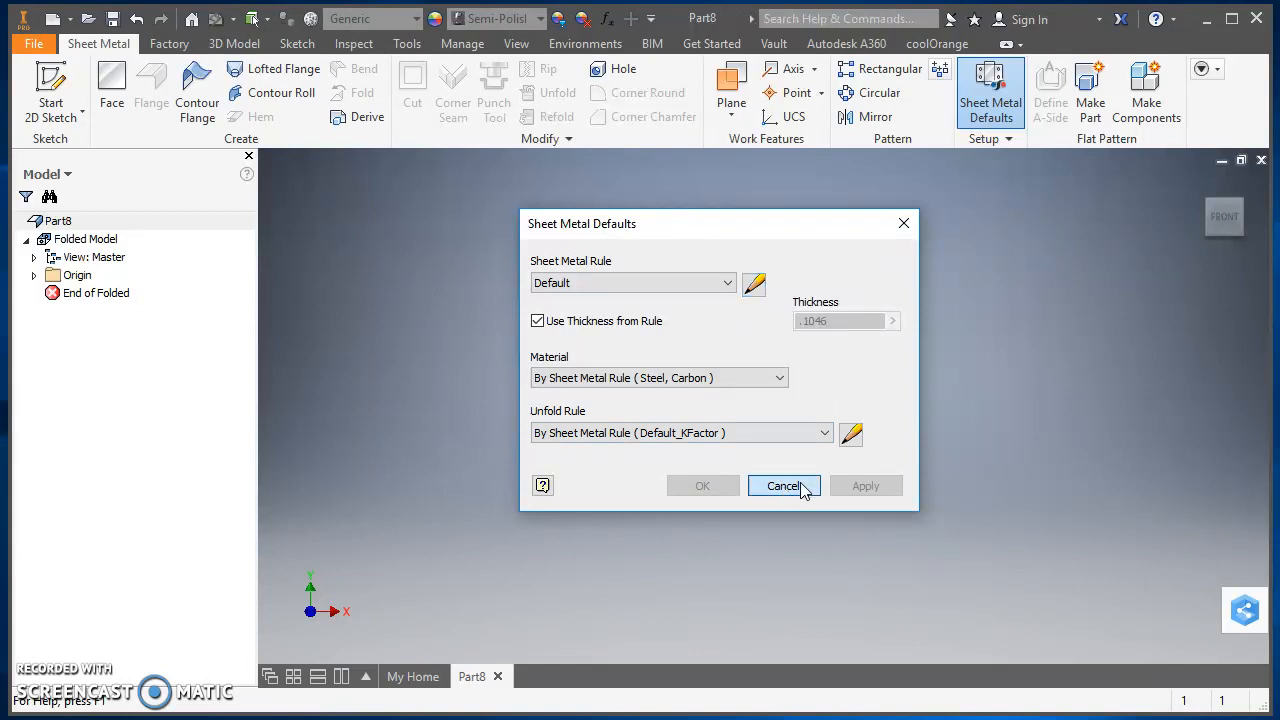
left_click(784, 485)
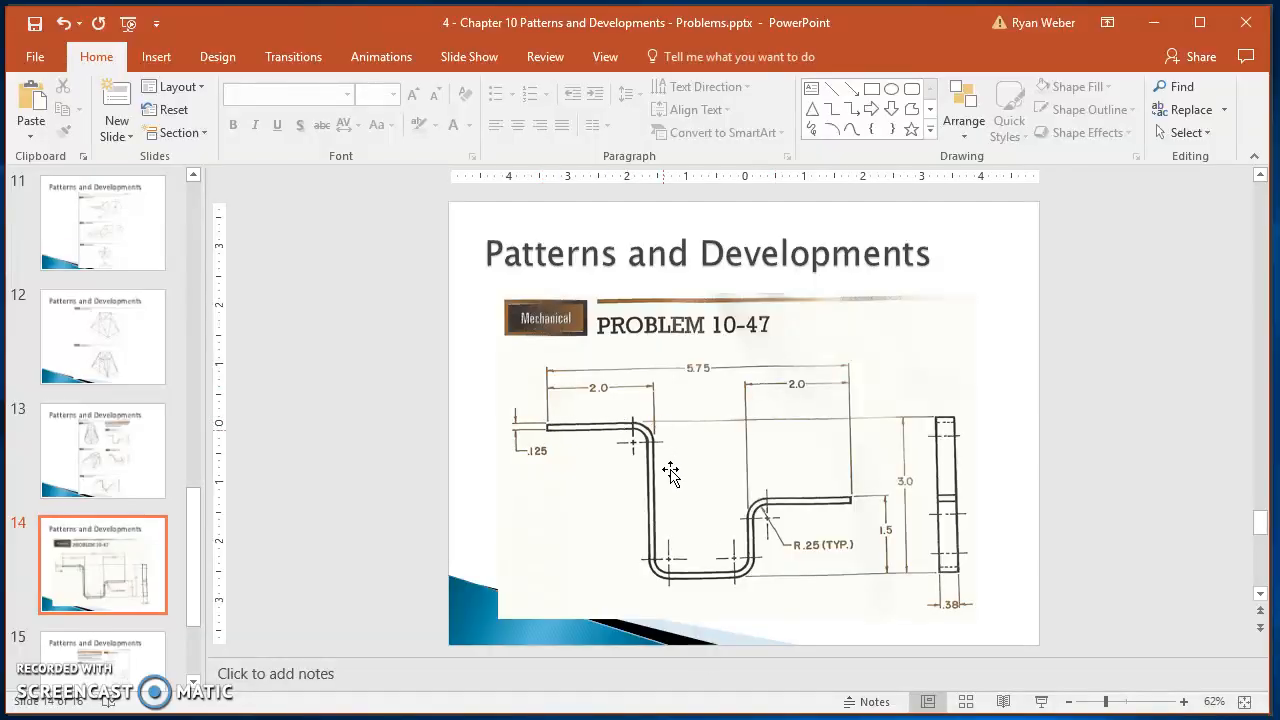
mouse_move(860, 498)
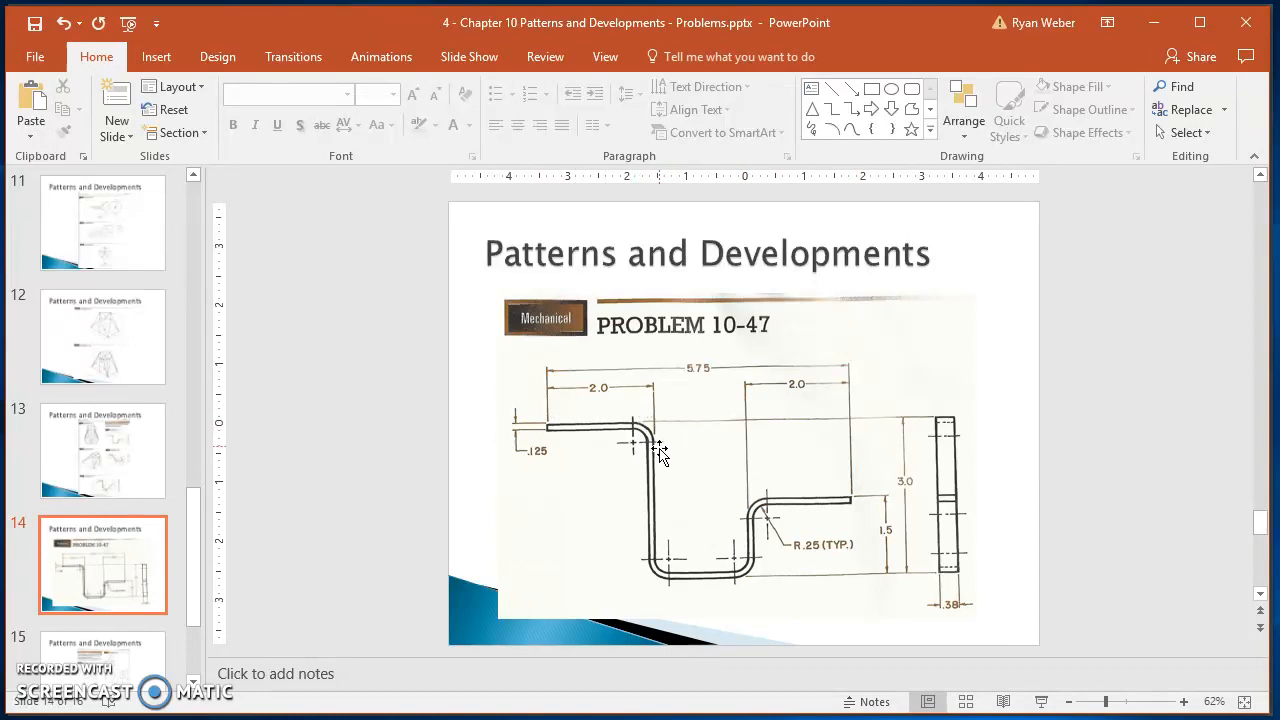
mouse_move(838, 485)
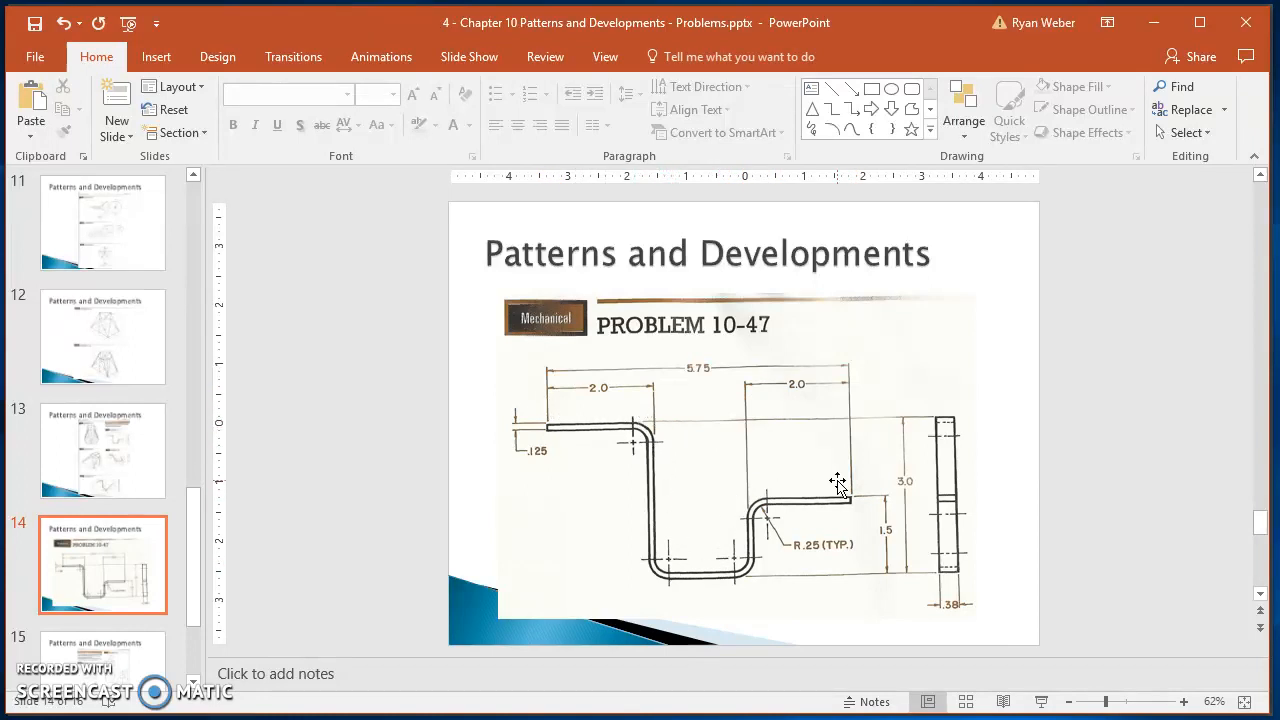
mouse_move(947, 605)
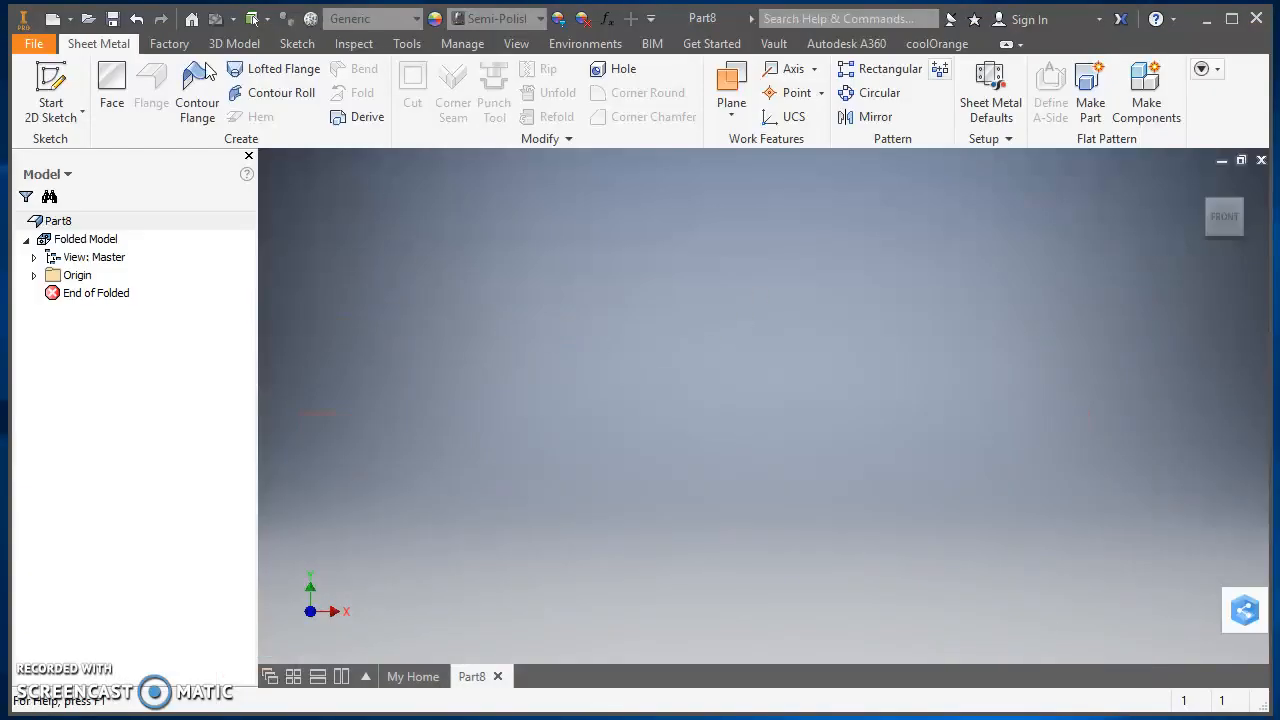
Start a new 2D sketch, showing Part8's origin planes for plane selection.
left_click(296, 43)
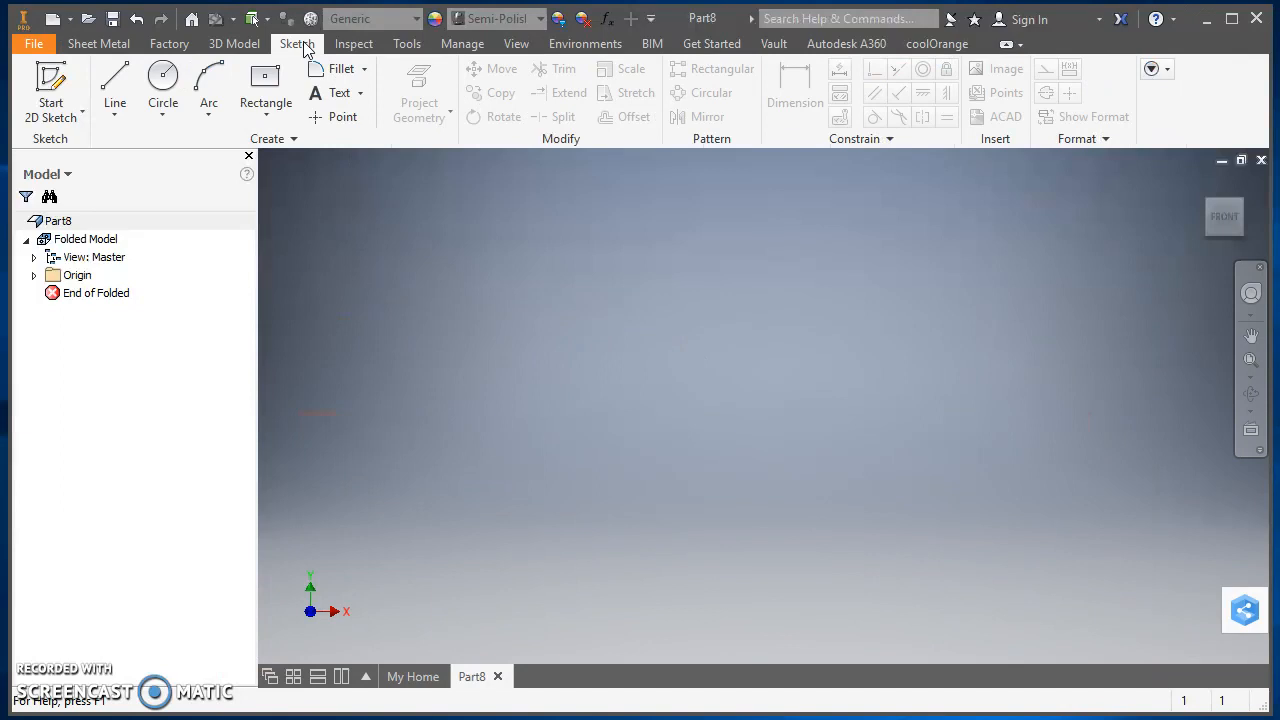
left_click(50, 90)
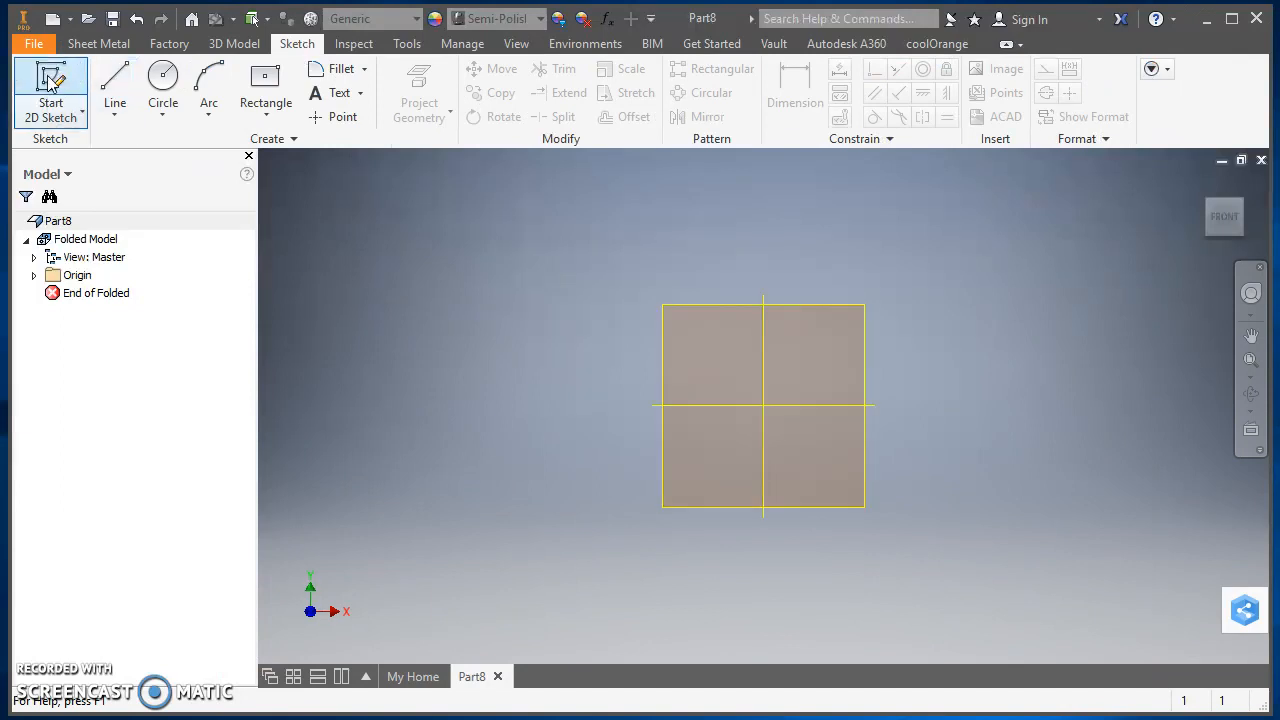
left_click(50, 95)
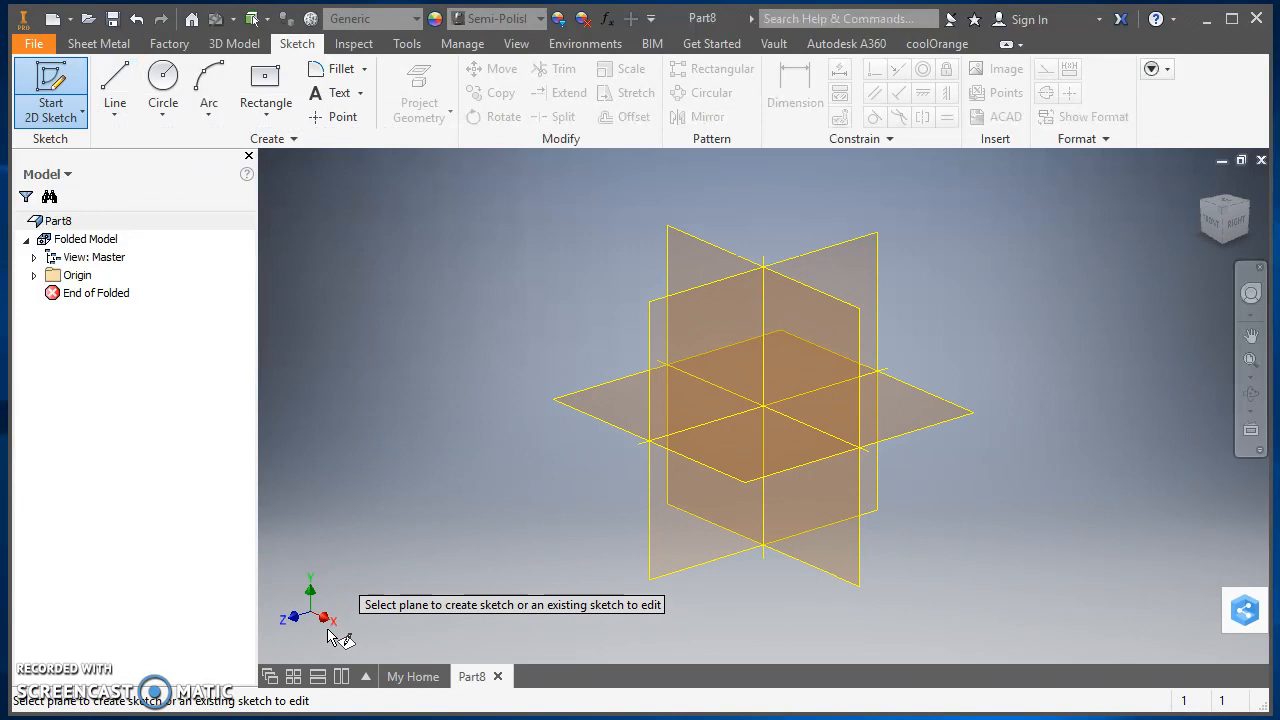
mouse_move(334, 615)
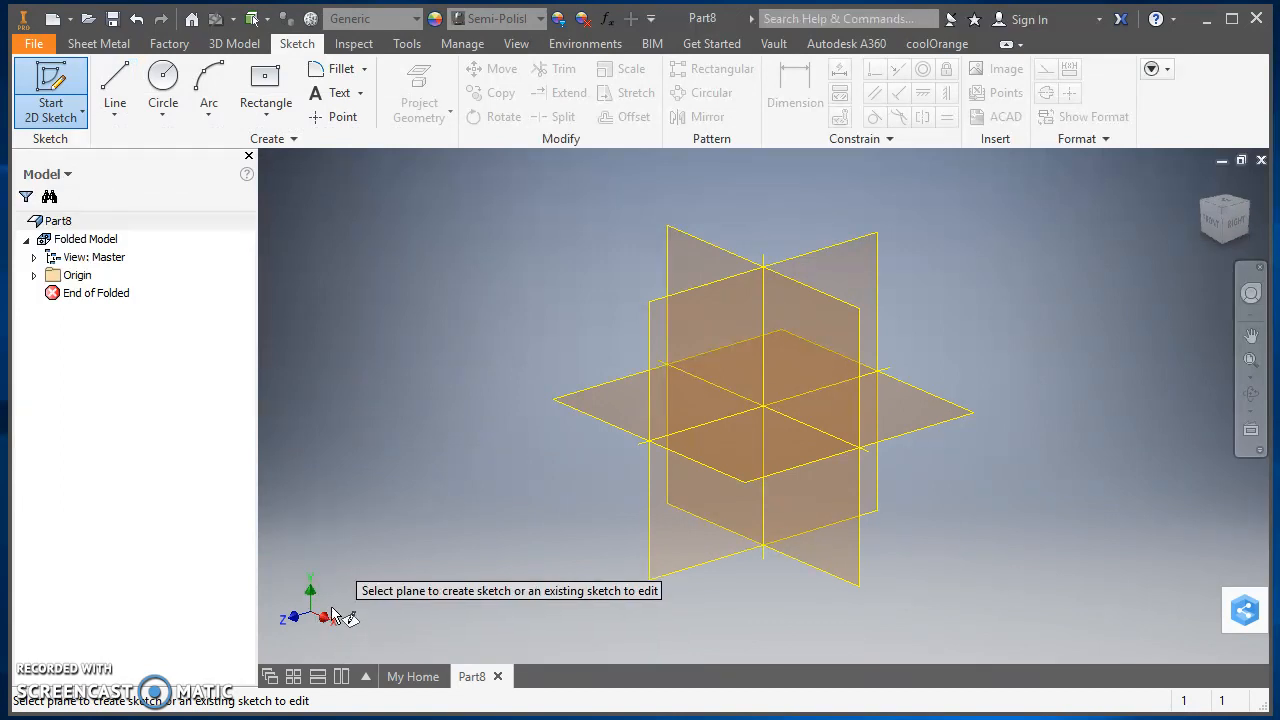
mouse_move(680, 250)
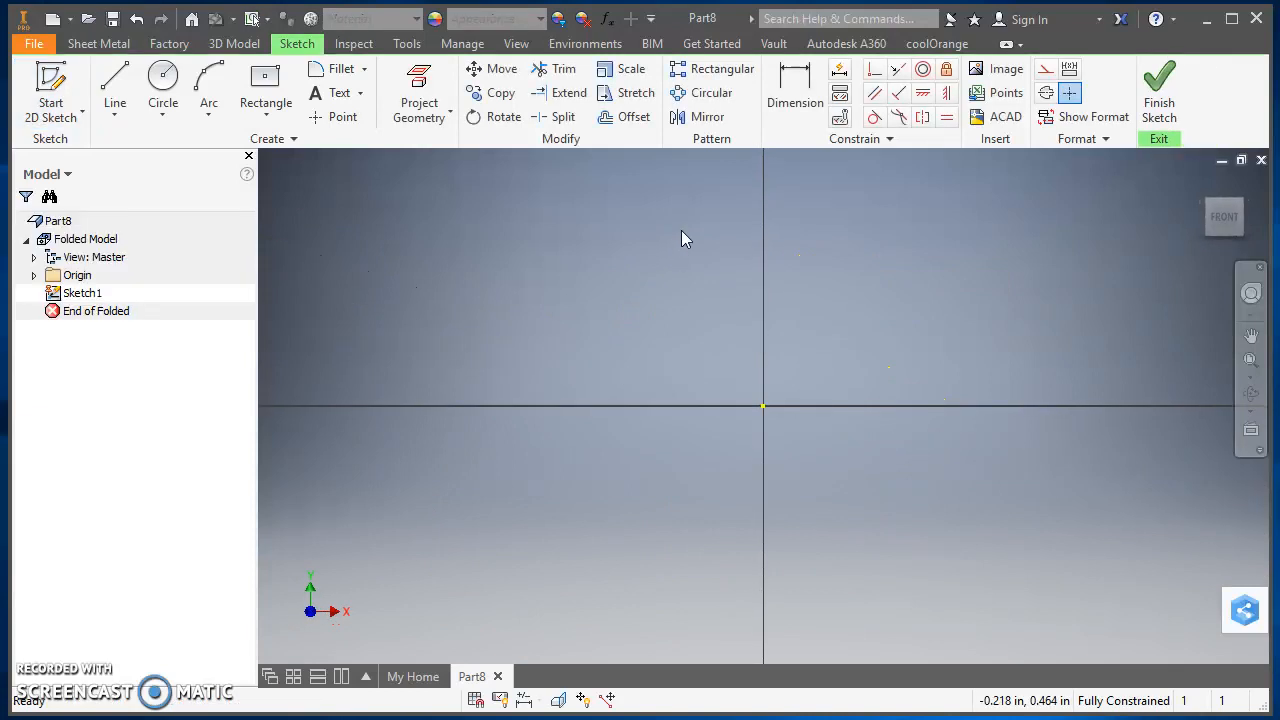
mouse_move(114, 85)
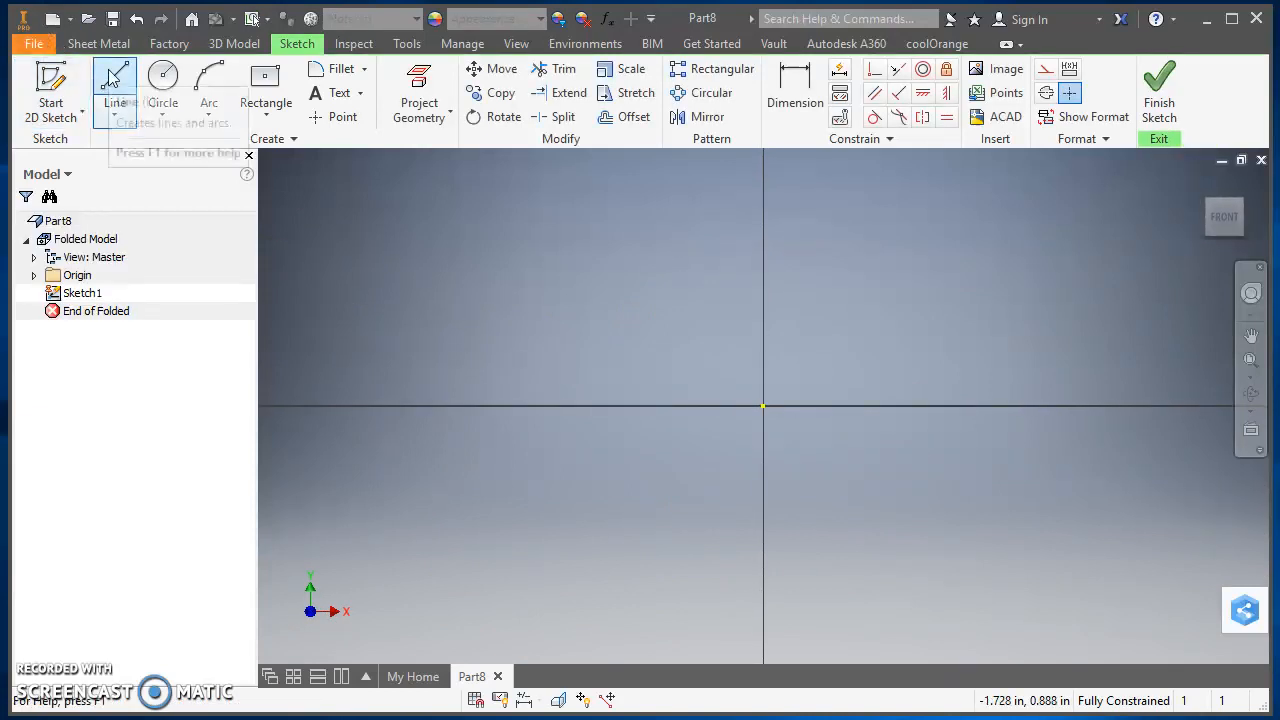
Draw the Z-shaped profile lines, entering a length of 2.
left_click(114, 85)
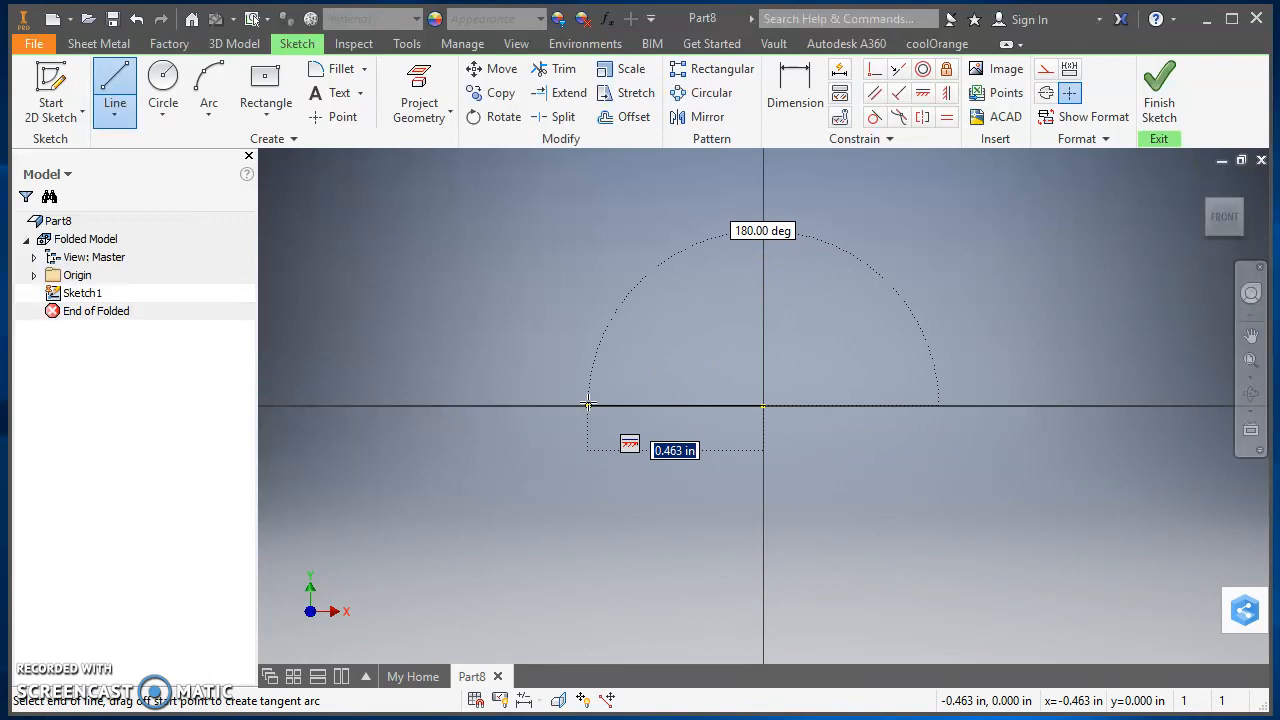
type("2.000")
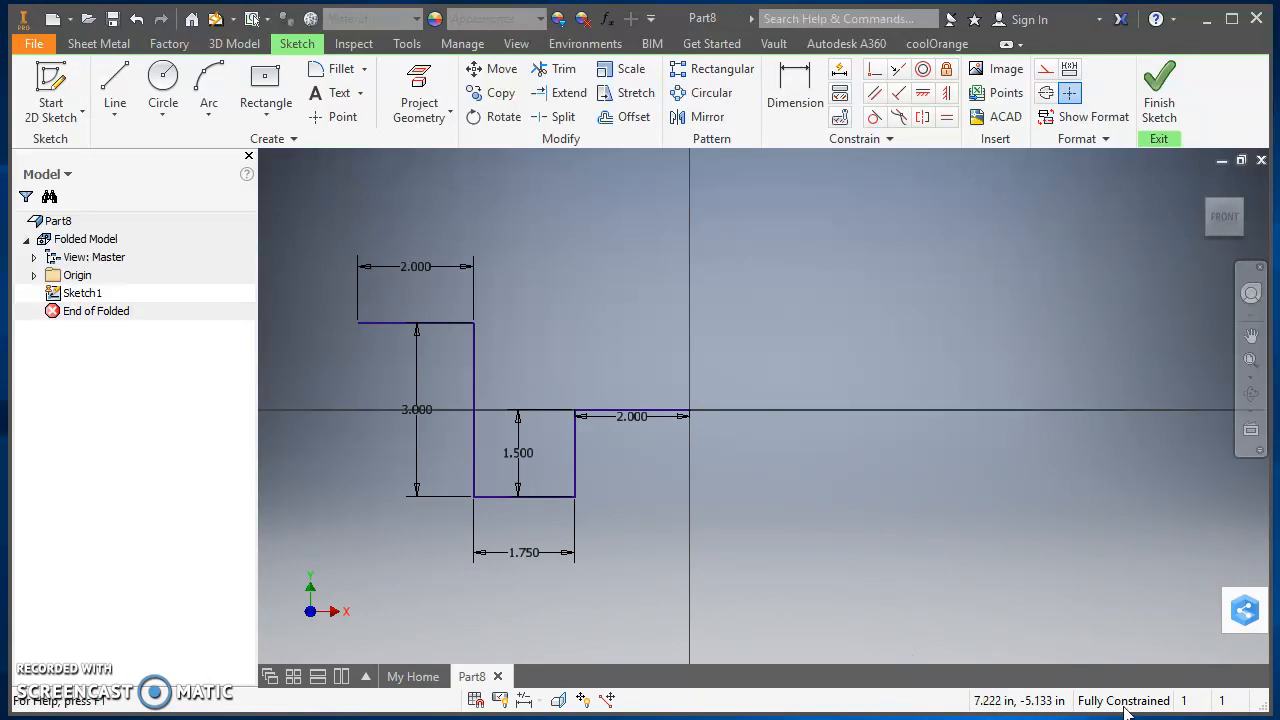
mouse_move(1118, 708)
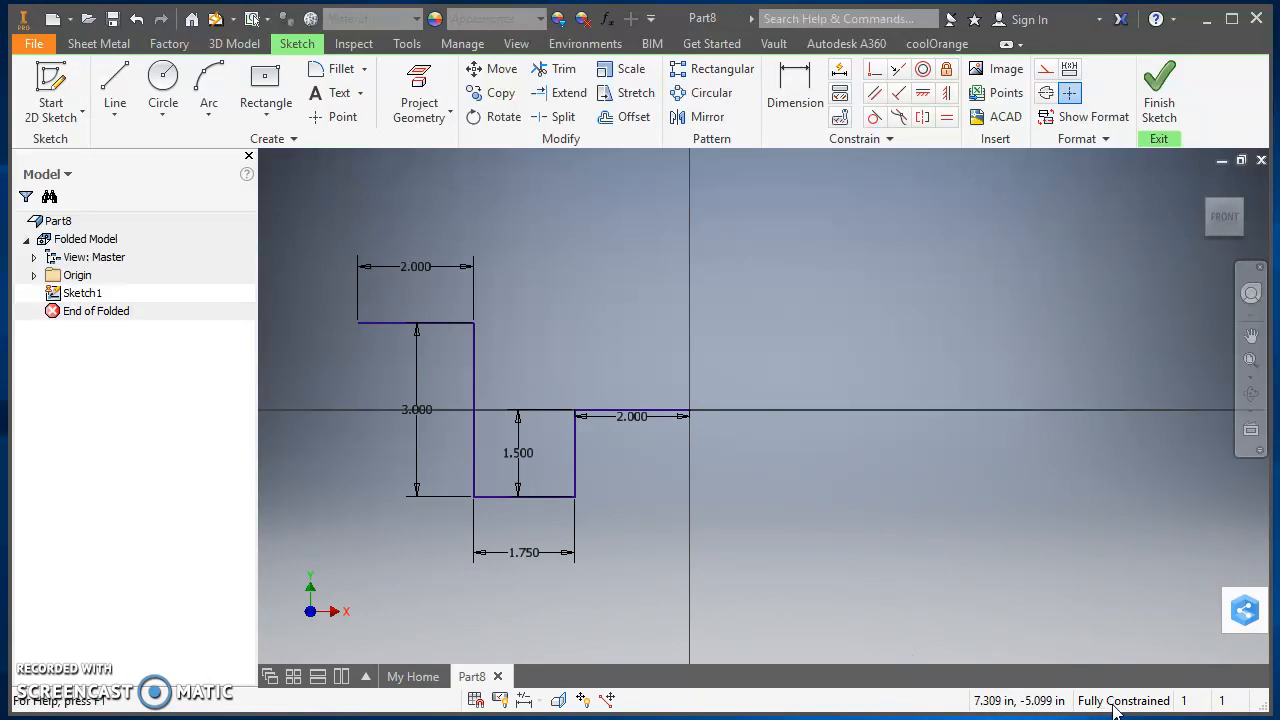
mouse_move(600, 430)
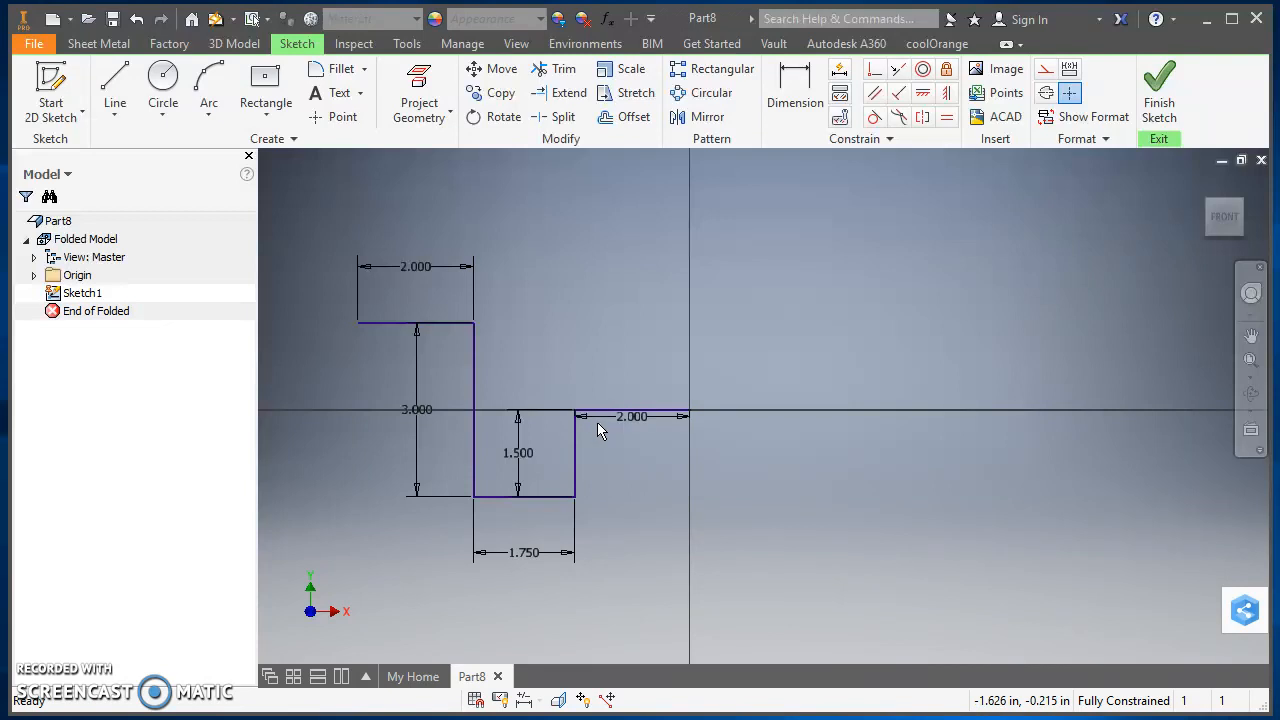
mouse_move(602, 443)
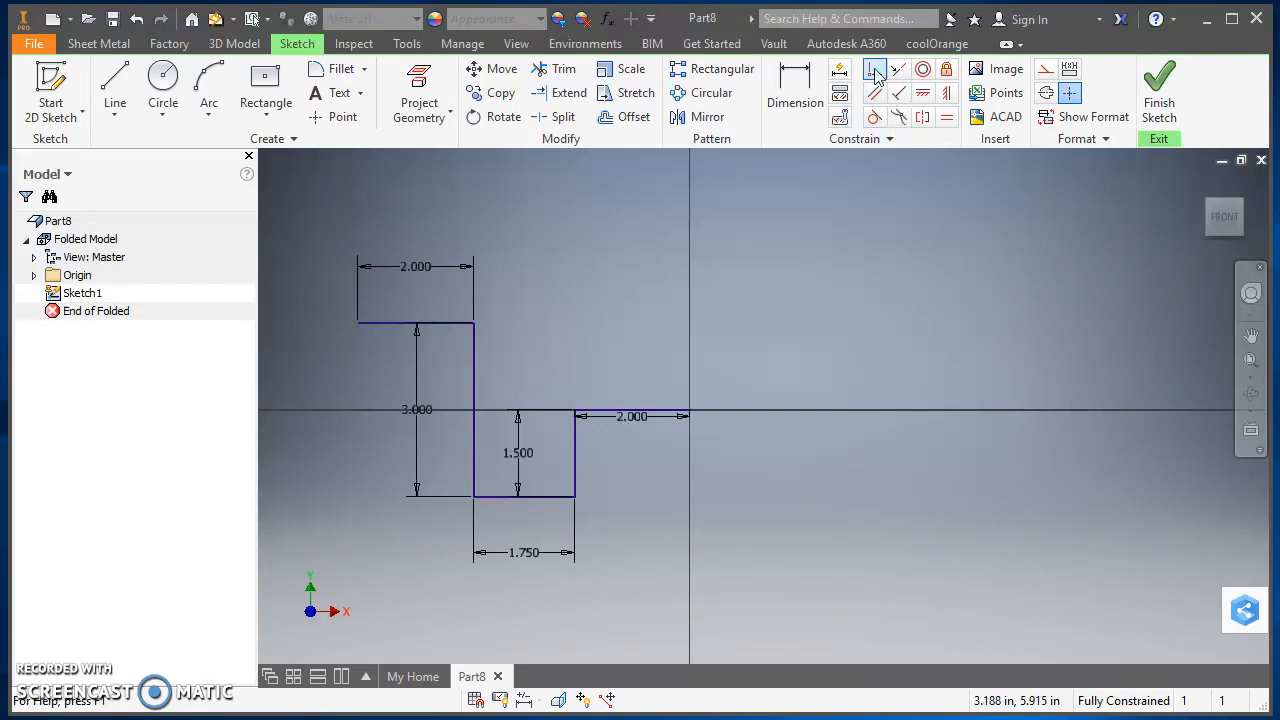
mouse_move(874, 69)
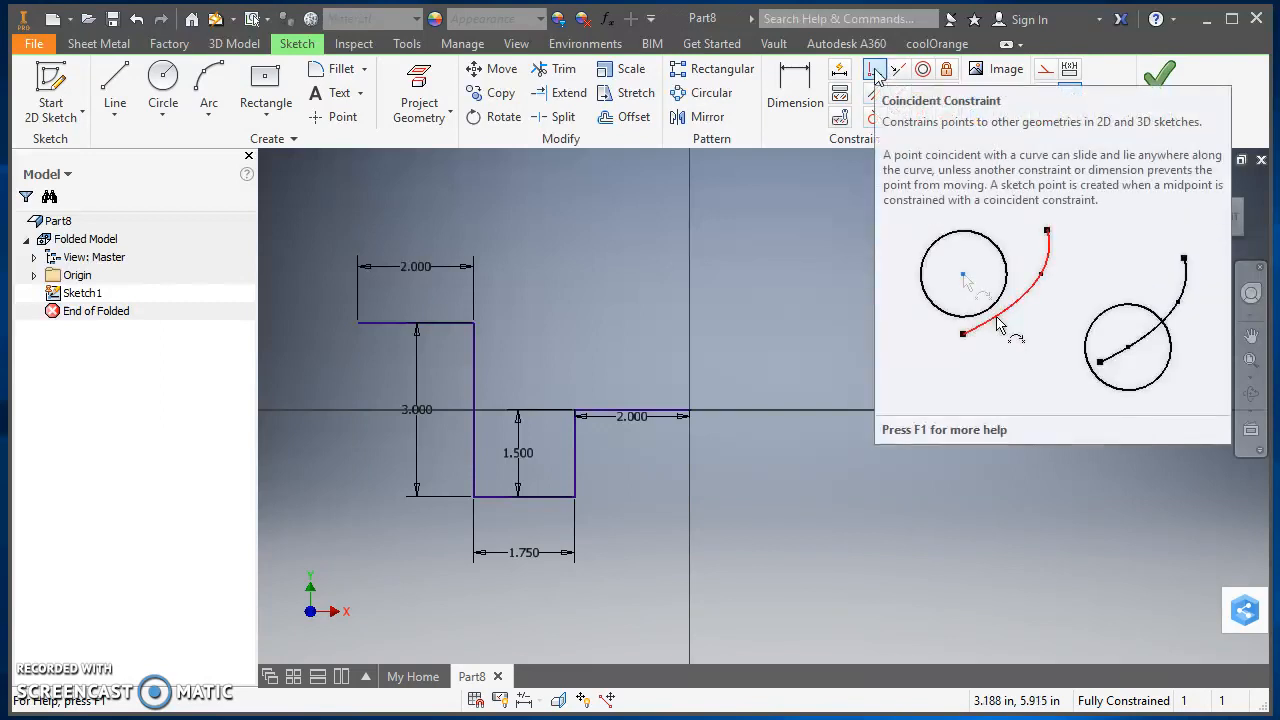
mouse_move(922, 92)
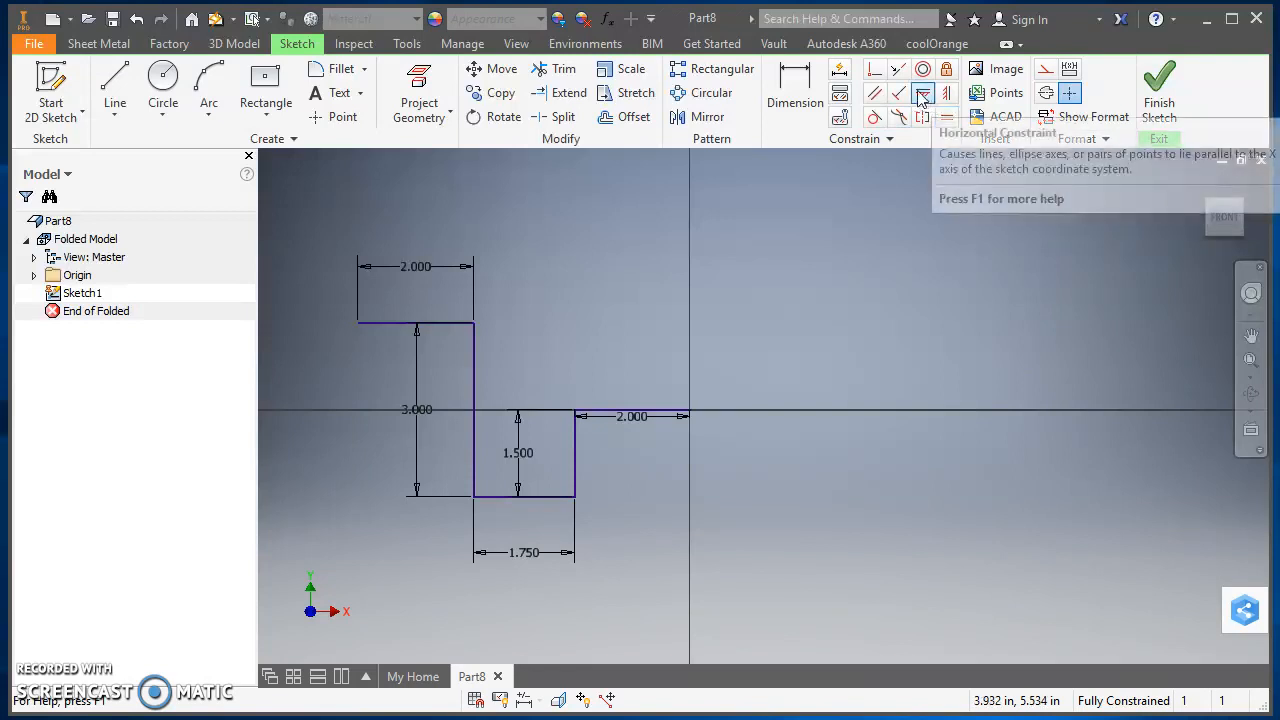
mouse_move(945, 93)
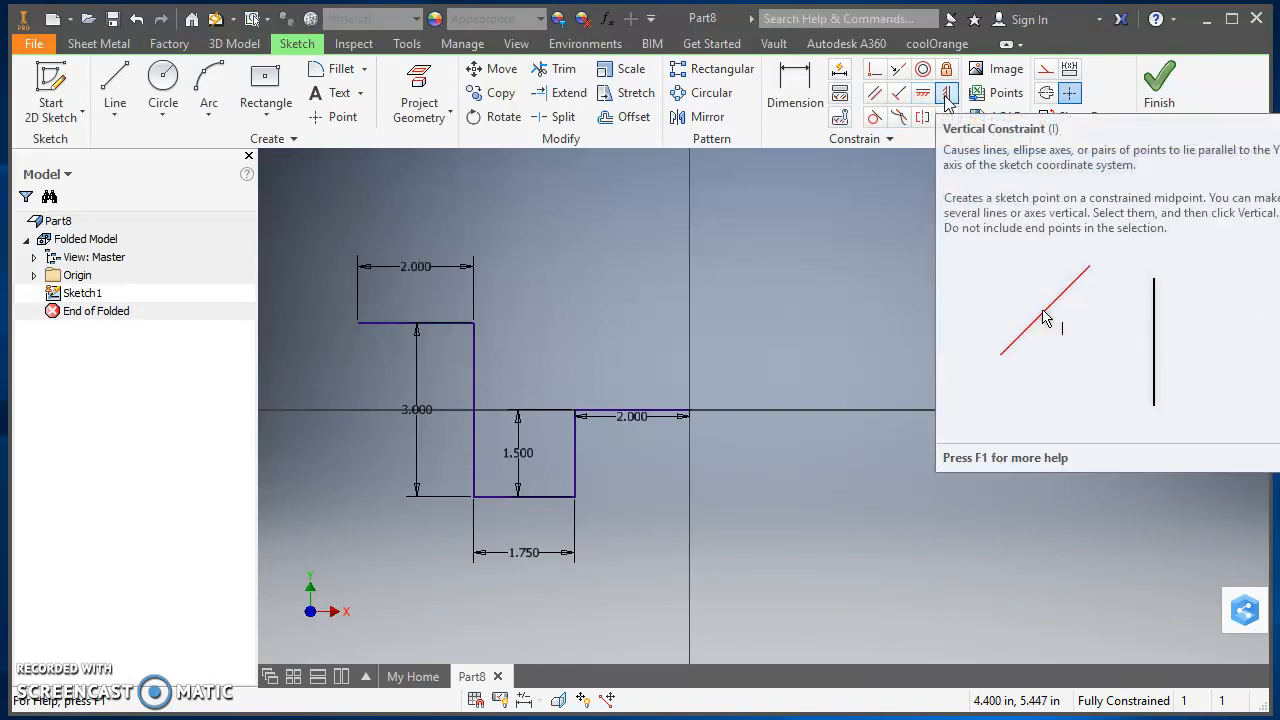
mouse_move(899, 92)
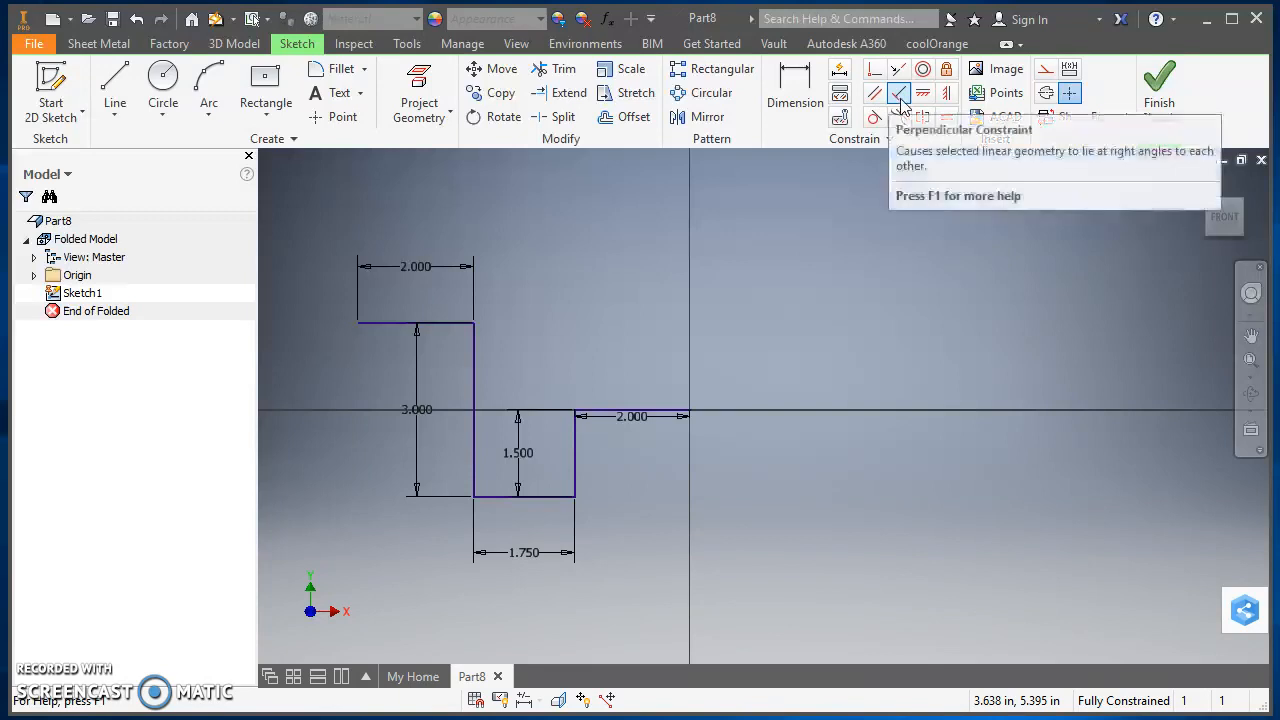
mouse_move(899, 68)
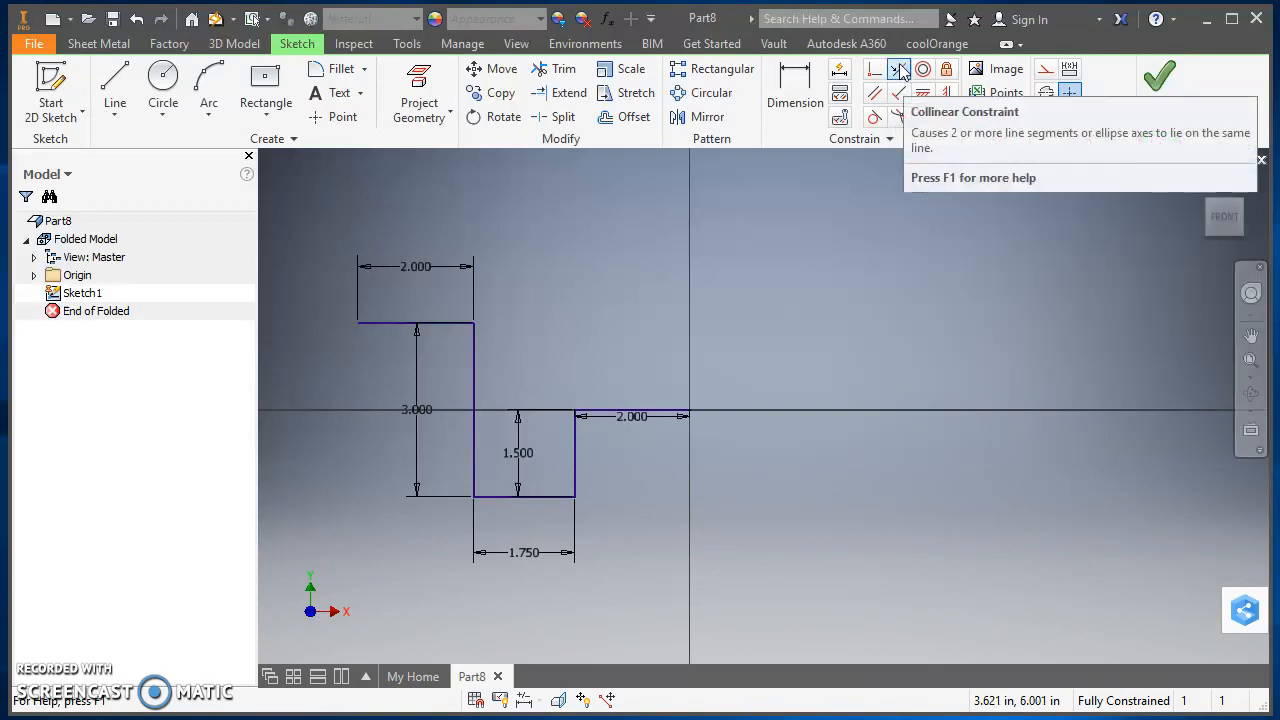
mouse_move(847, 305)
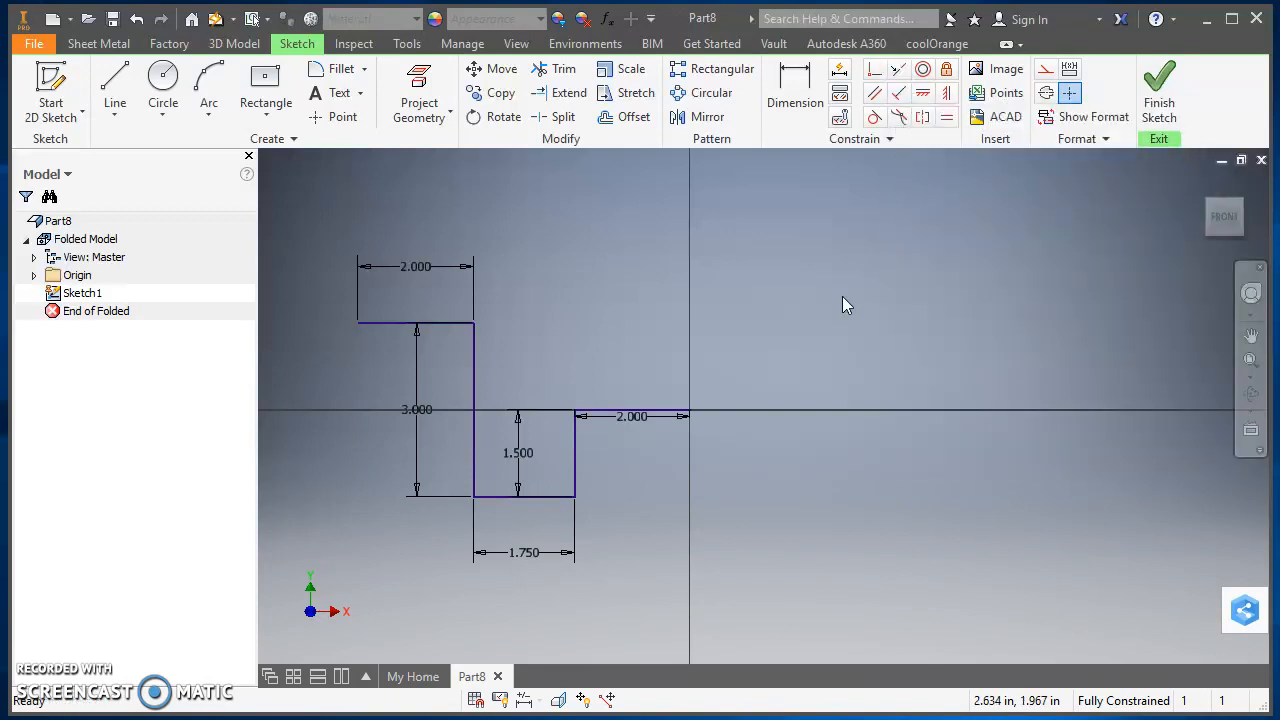
mouse_move(352, 330)
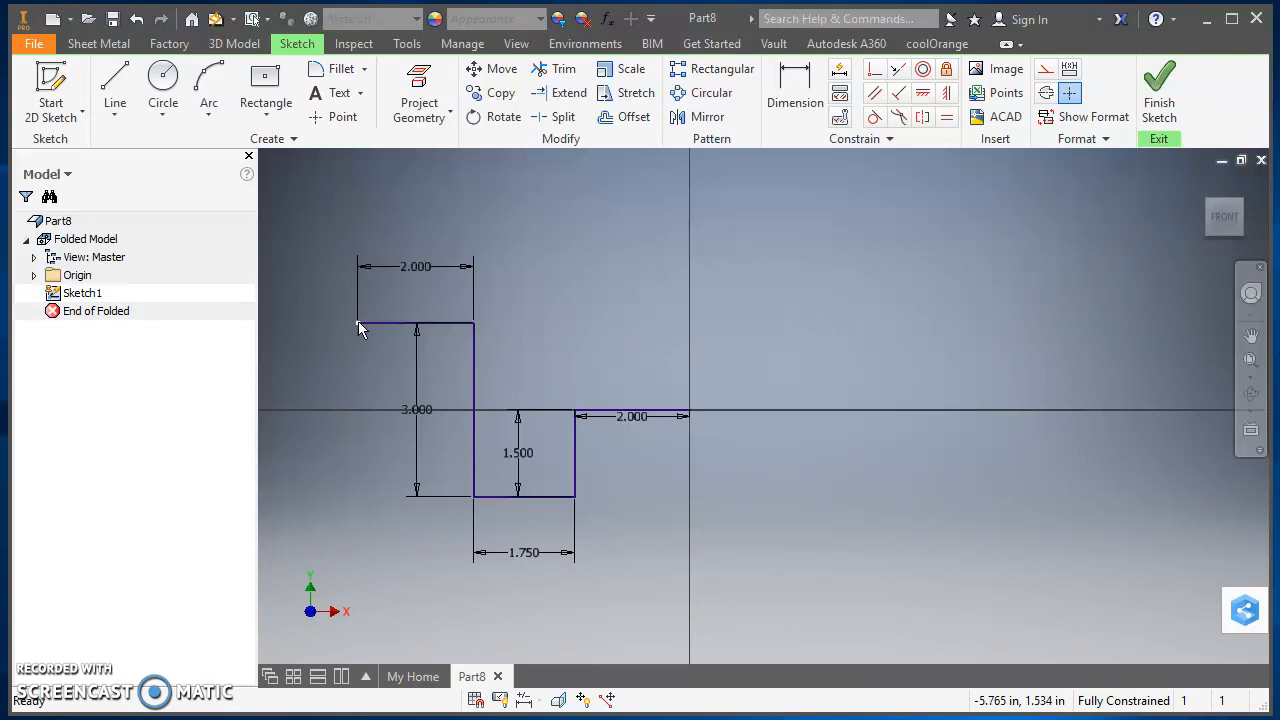
left_click(360, 328)
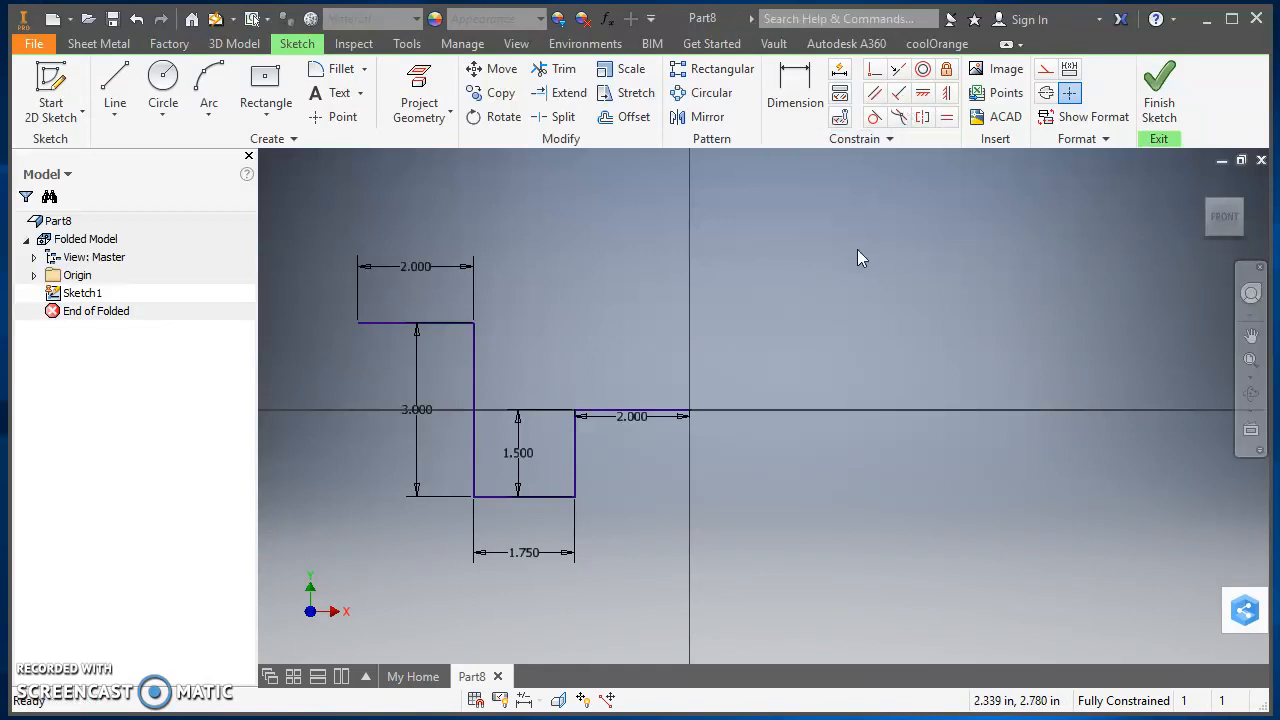
mouse_move(1150, 712)
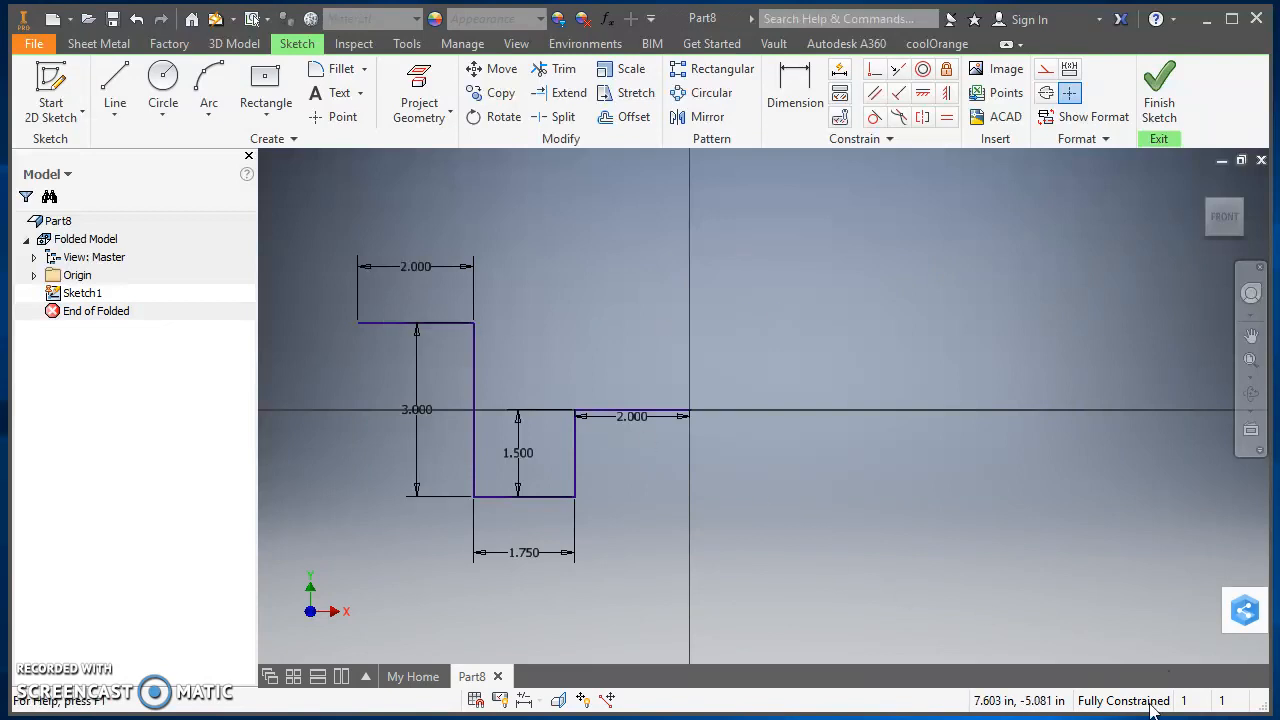
left_click(98, 43)
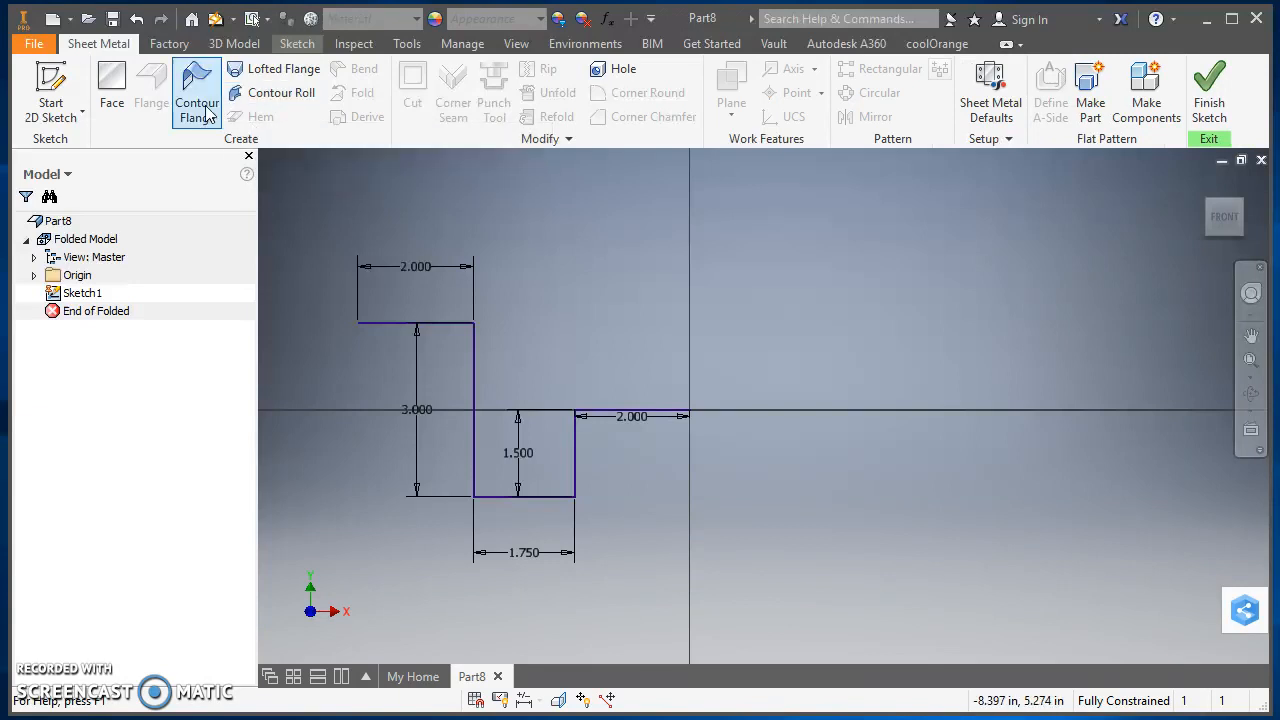
Start a Contour Flange on the Z profile and flip the material offset direction.
left_click(196, 90)
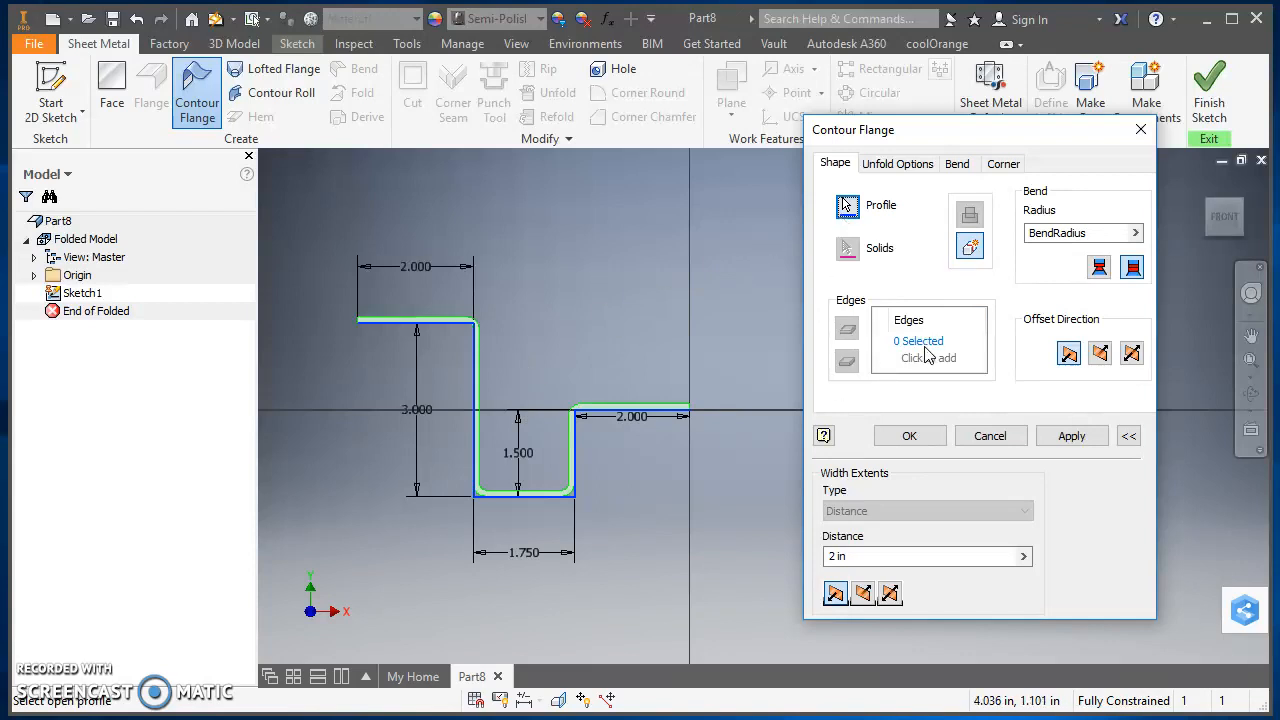
mouse_move(1135, 237)
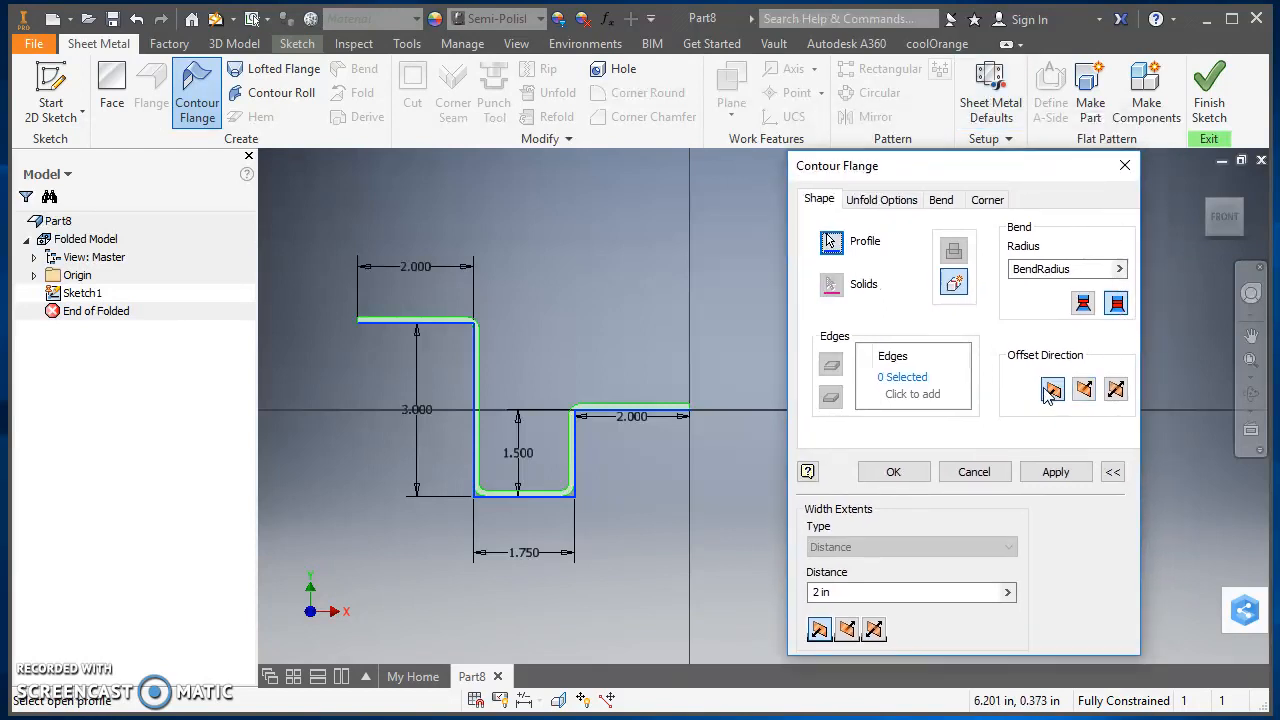
mouse_move(1052, 390)
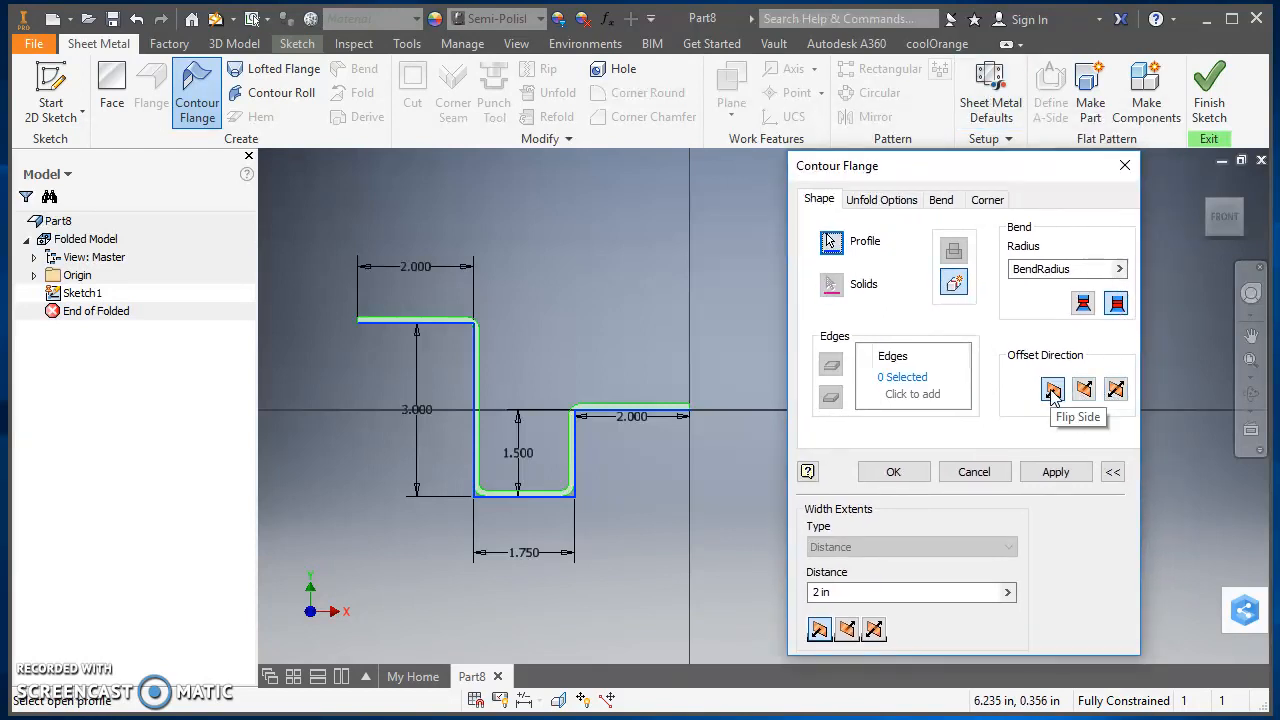
left_click(1084, 390)
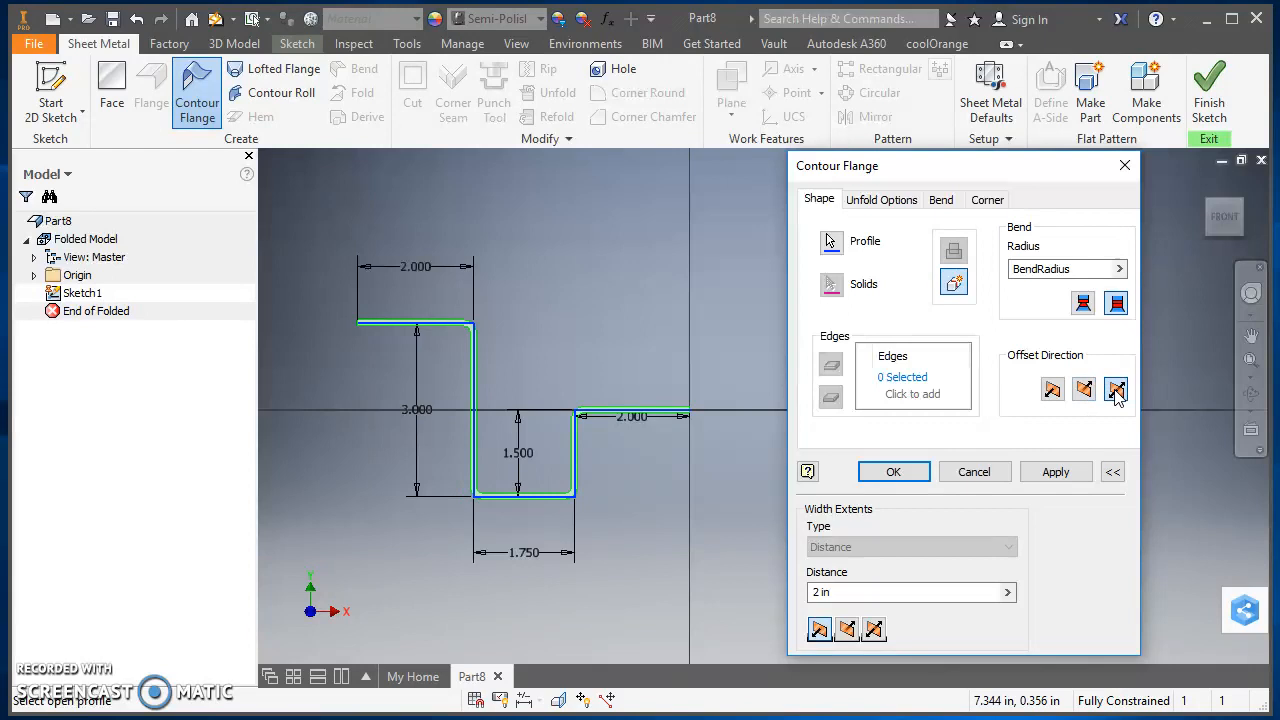
left_click(1084, 389)
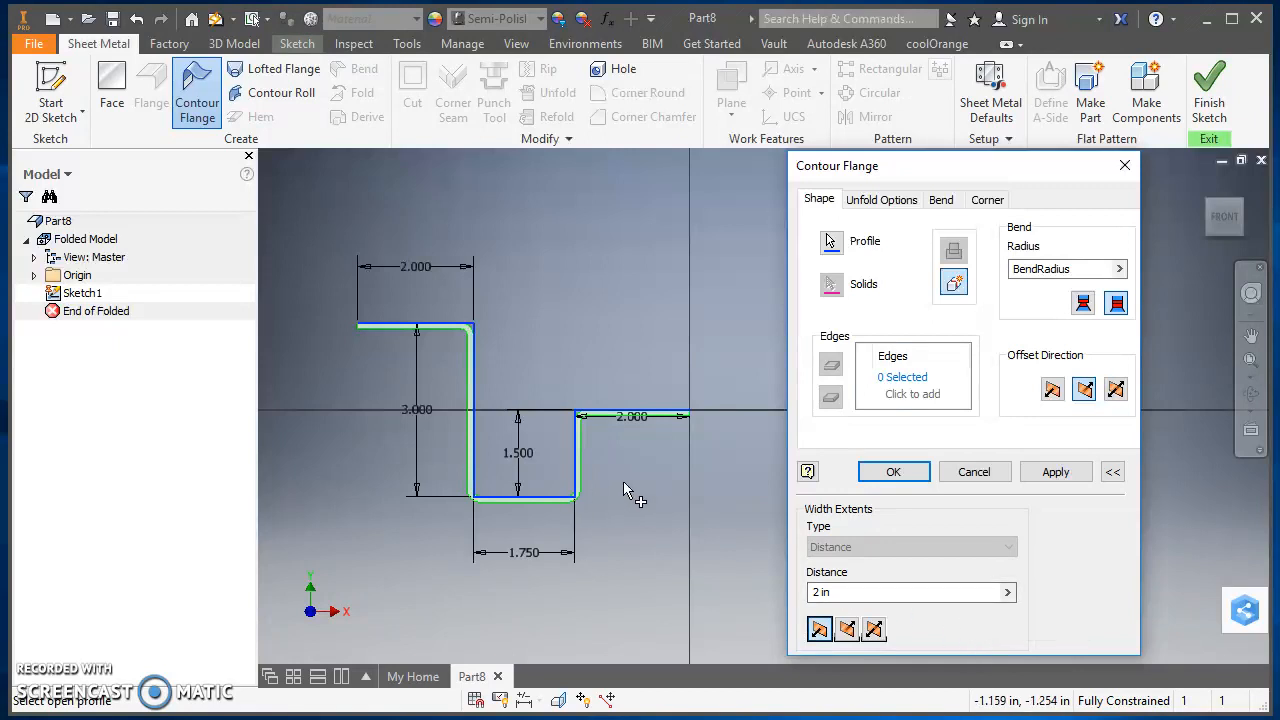
mouse_move(628, 483)
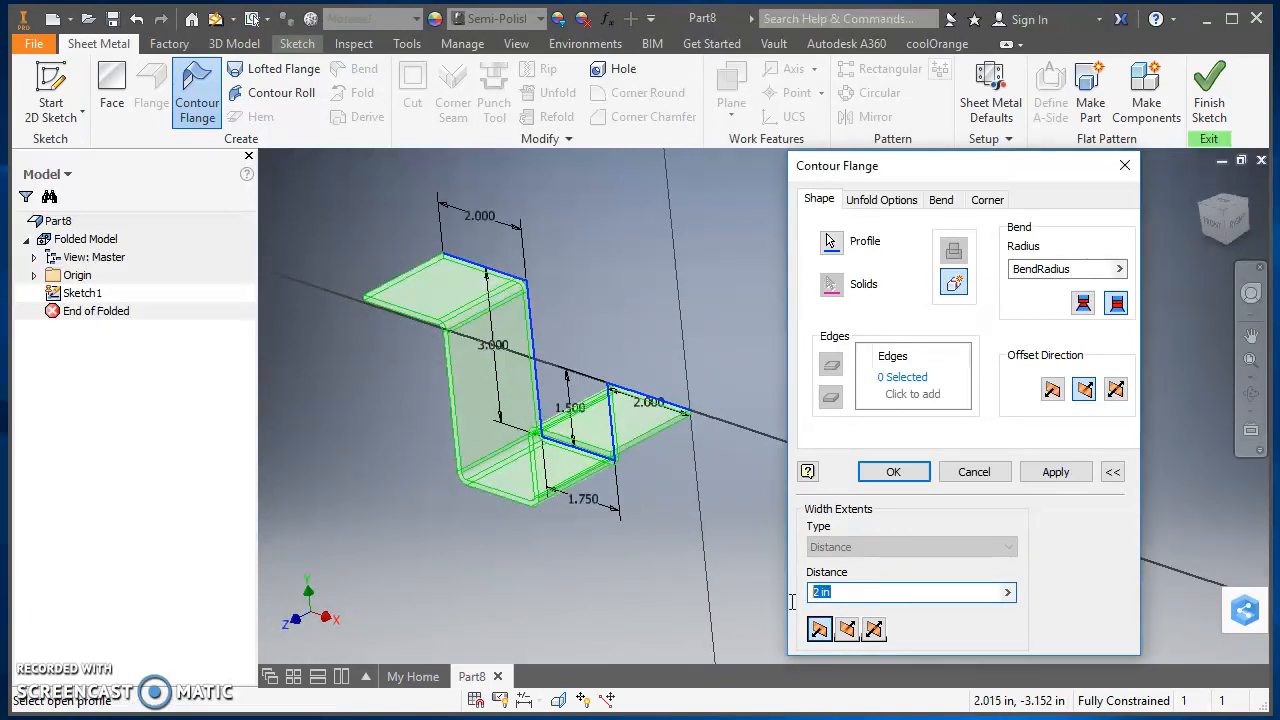
Set the flange width to .375, change its extent side, and create Contour Flange1.
type(".375")
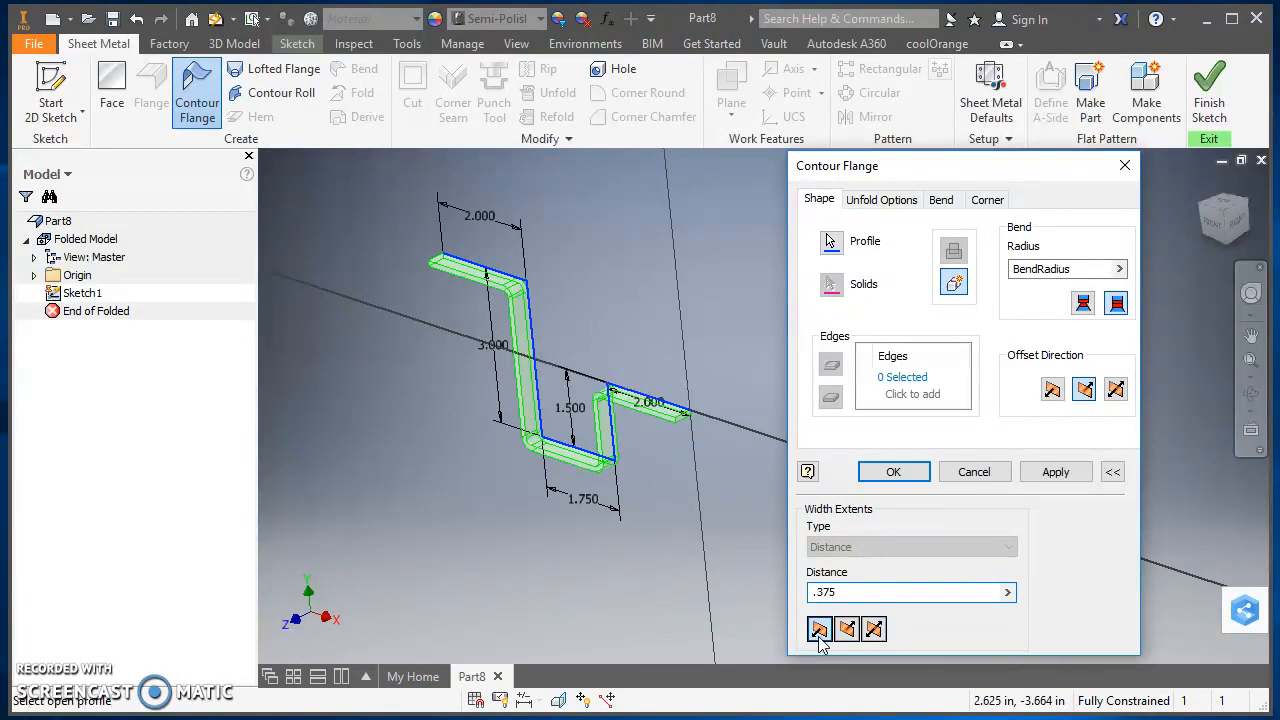
left_click(847, 629)
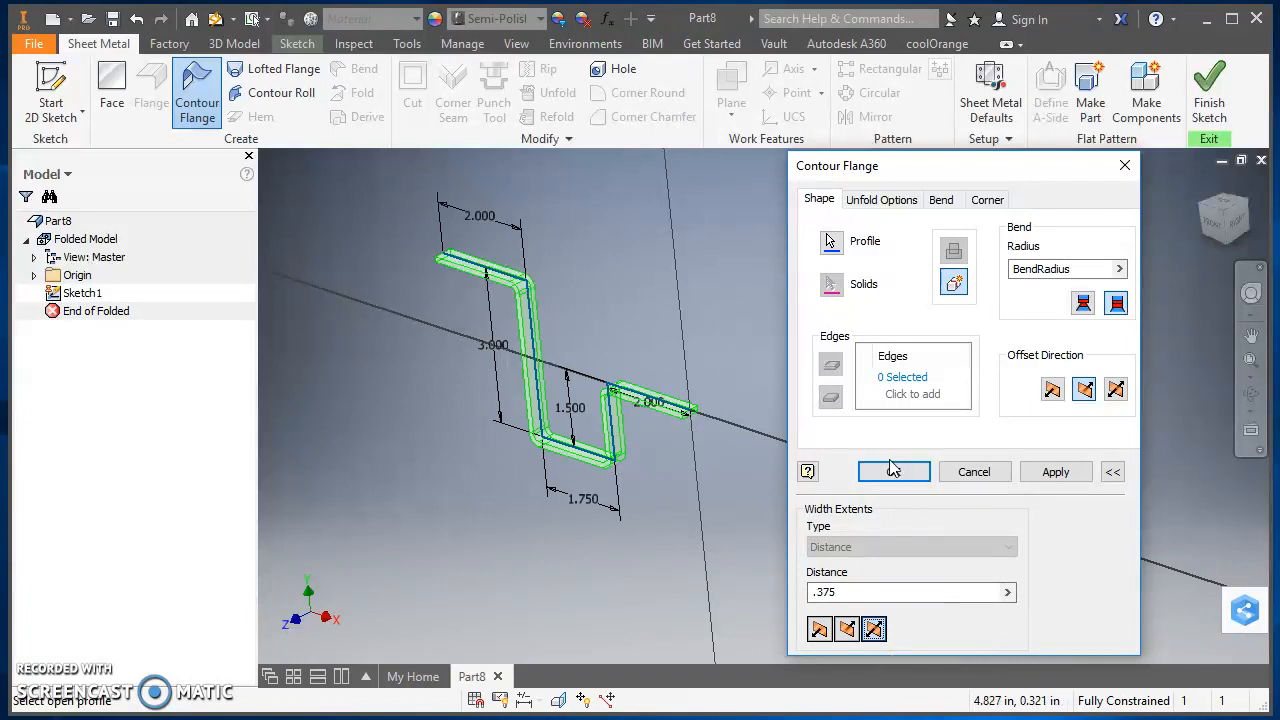
left_click(893, 471)
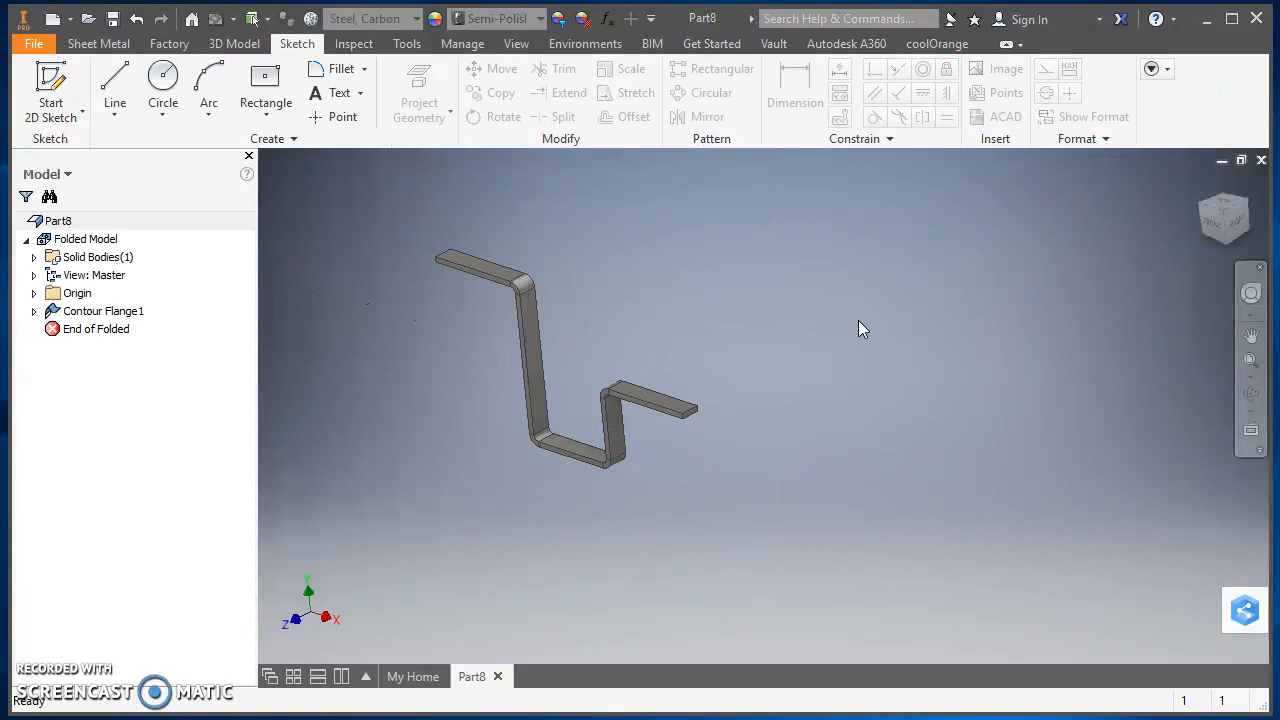
mouse_move(1113, 234)
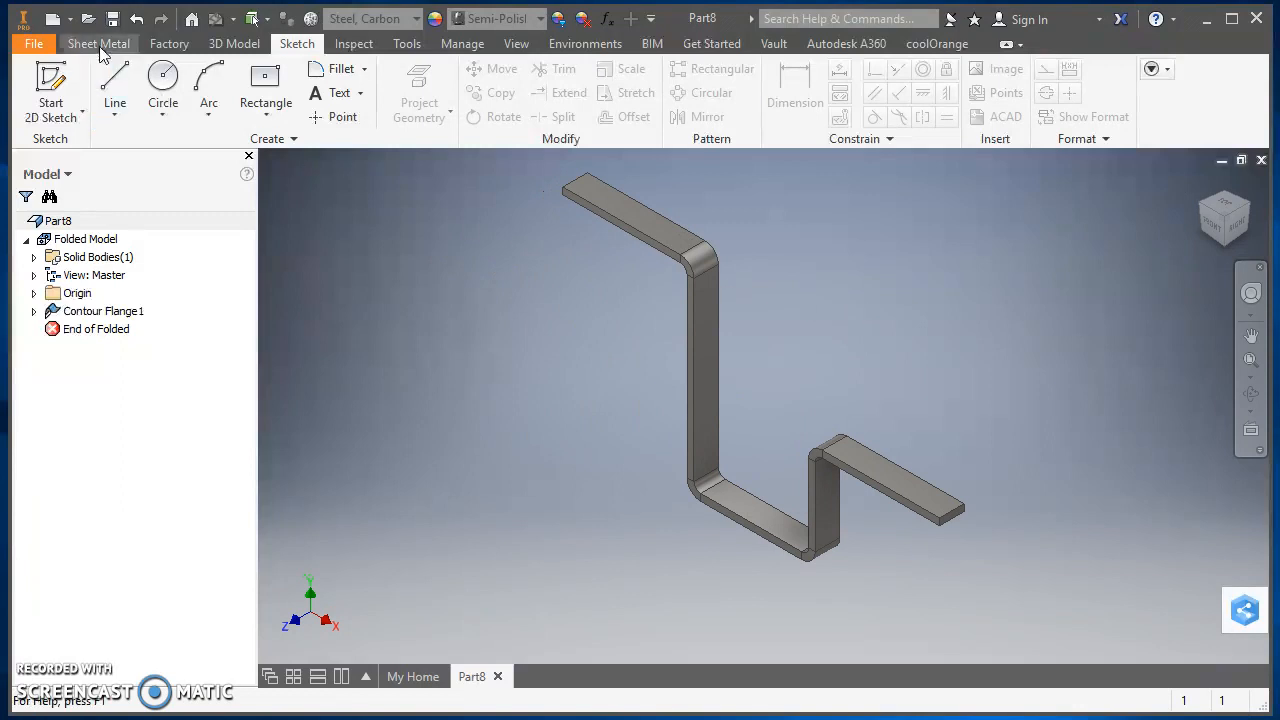
Show the Sheet Metal ribbon tools around the finished Contour Flange1.
left_click(98, 43)
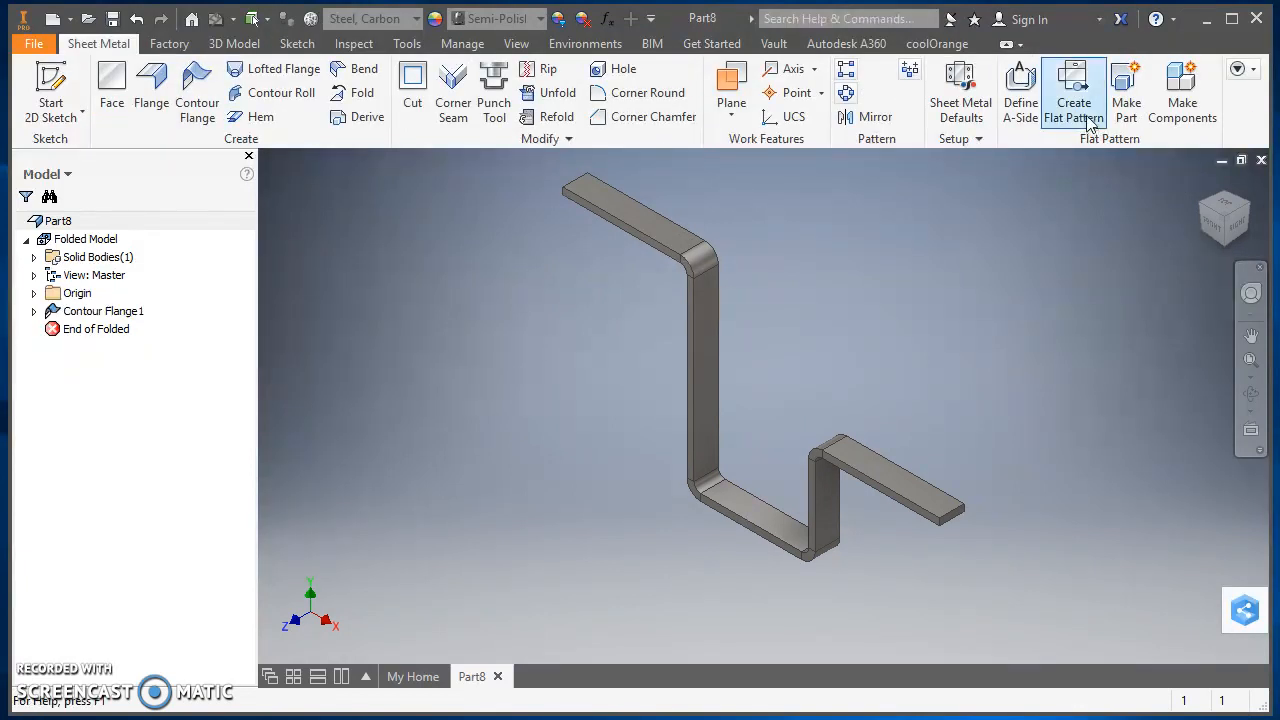
Generate Part8's flat pattern, unfolding the Z strip with bend lines.
left_click(1073, 90)
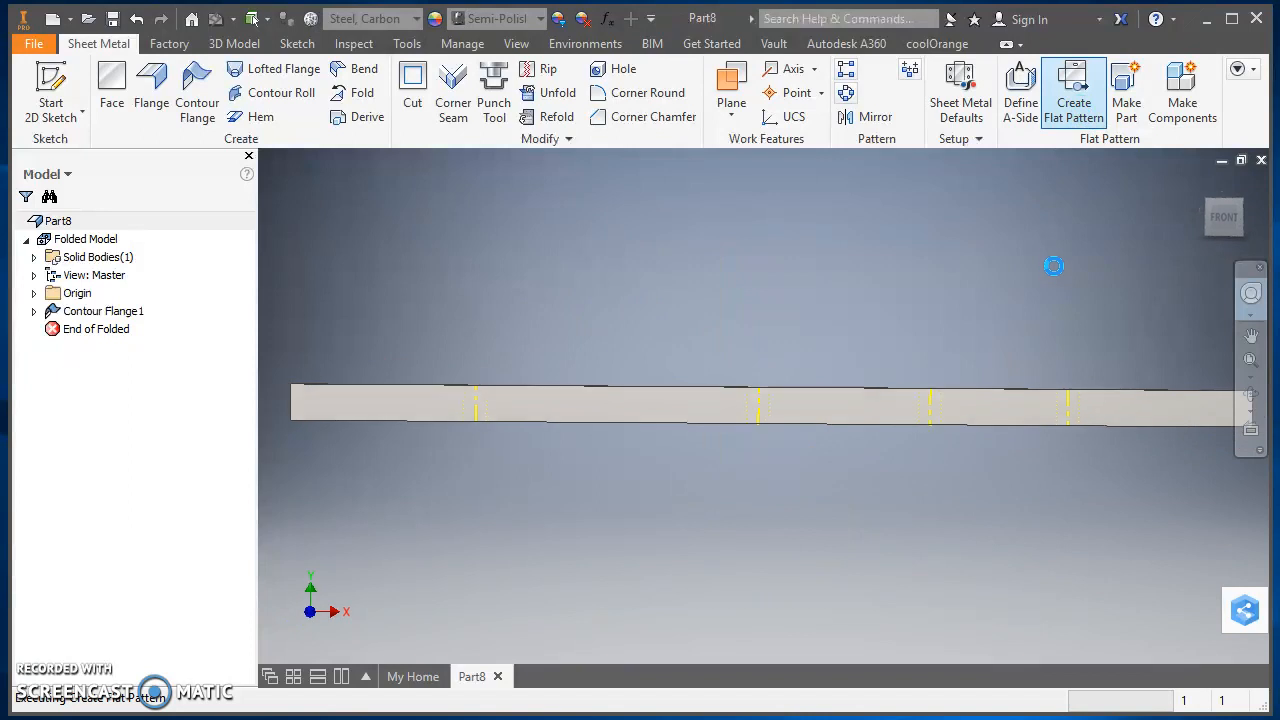
left_click(1073, 90)
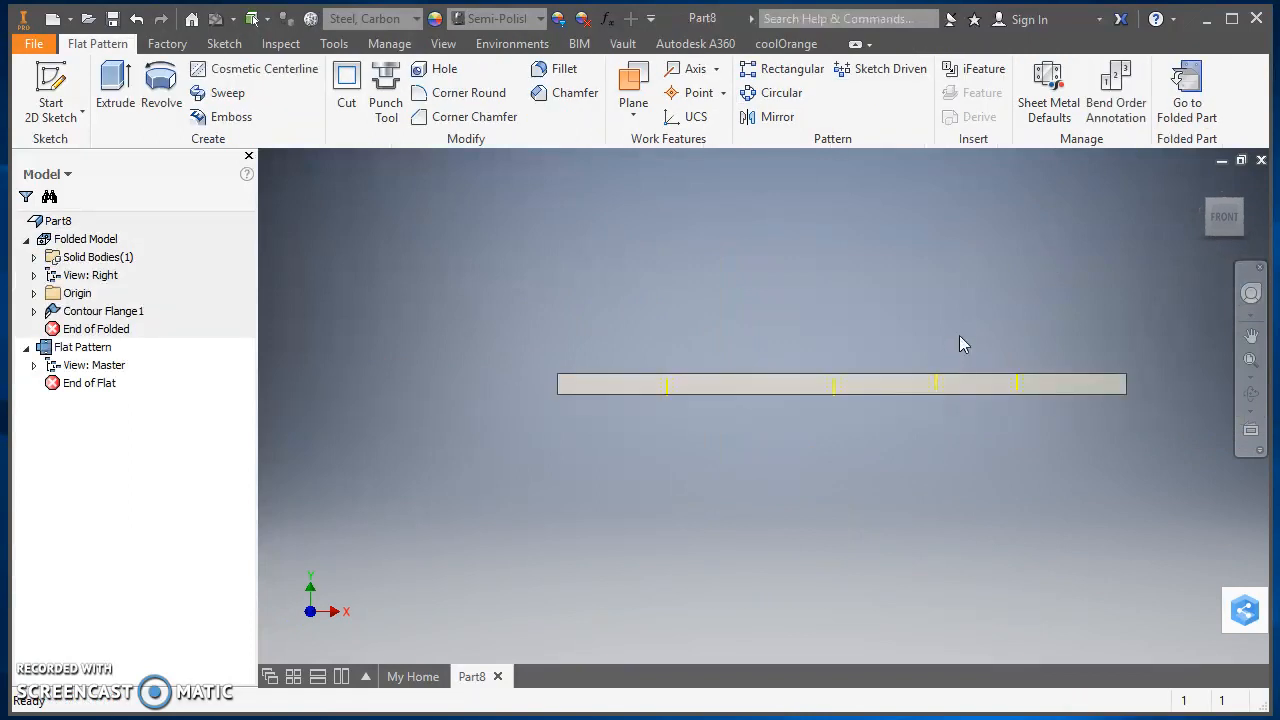
mouse_move(1000, 290)
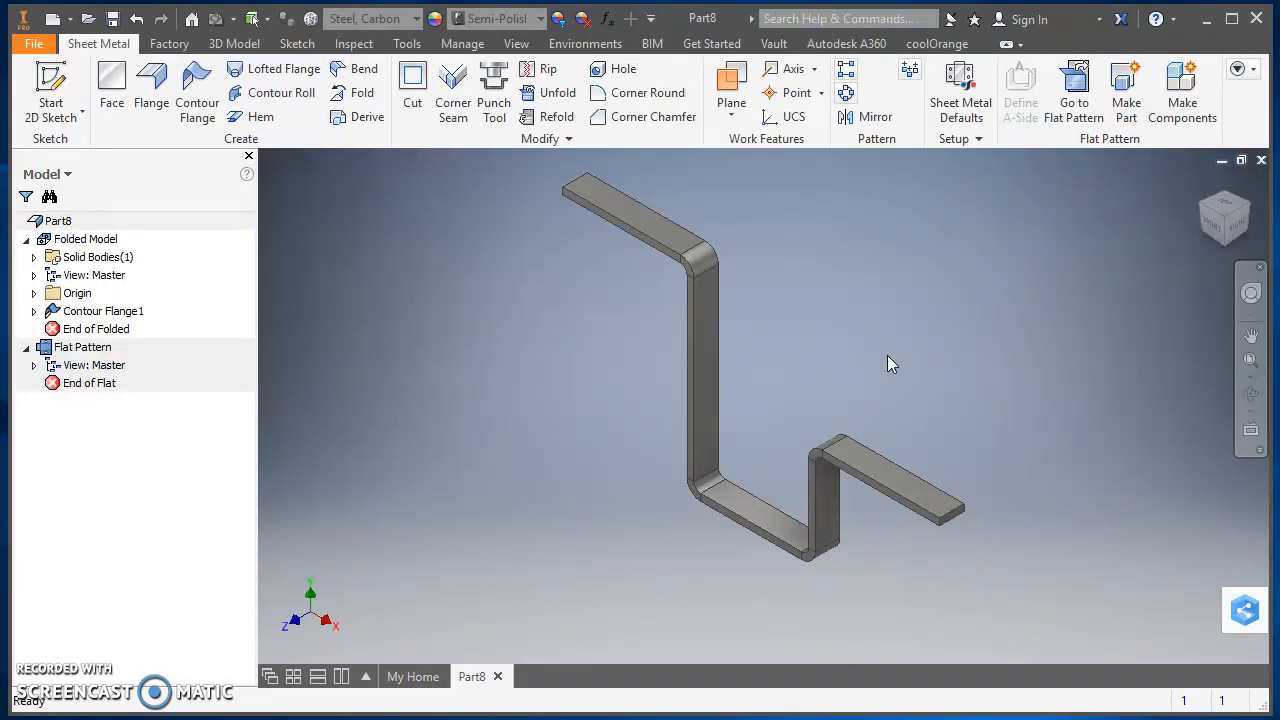
mouse_move(617, 378)
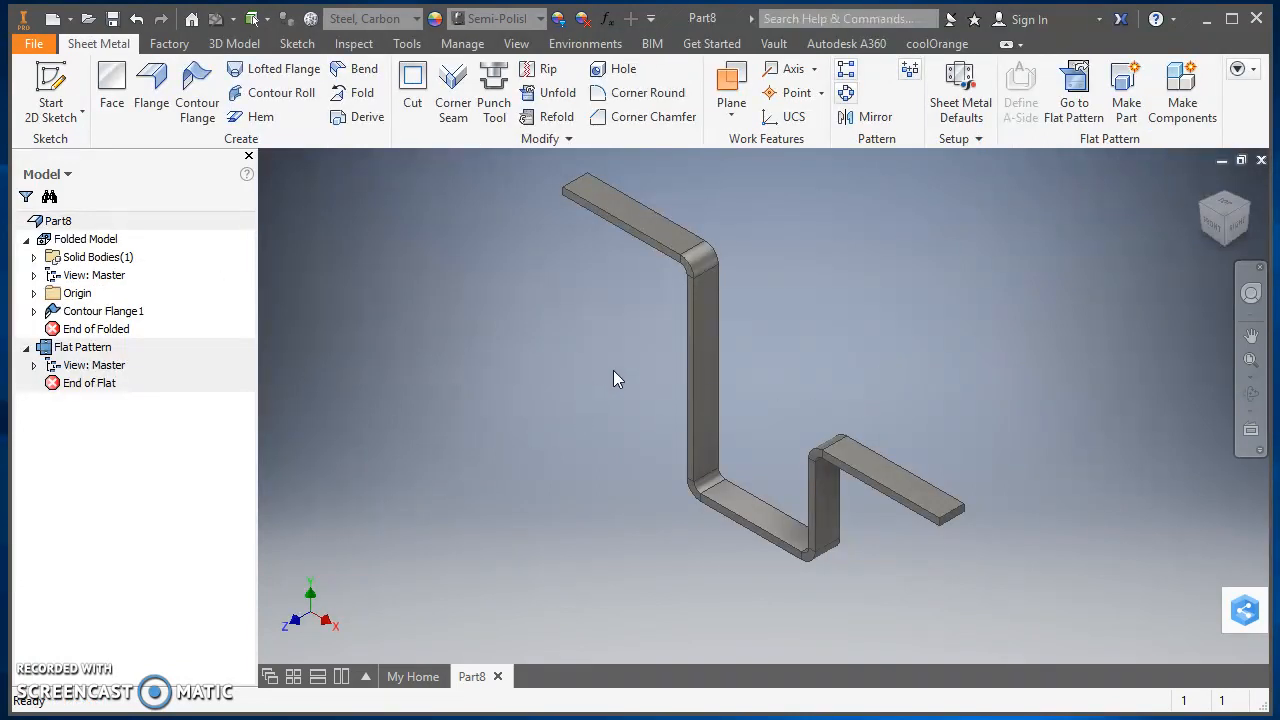
mouse_move(547, 353)
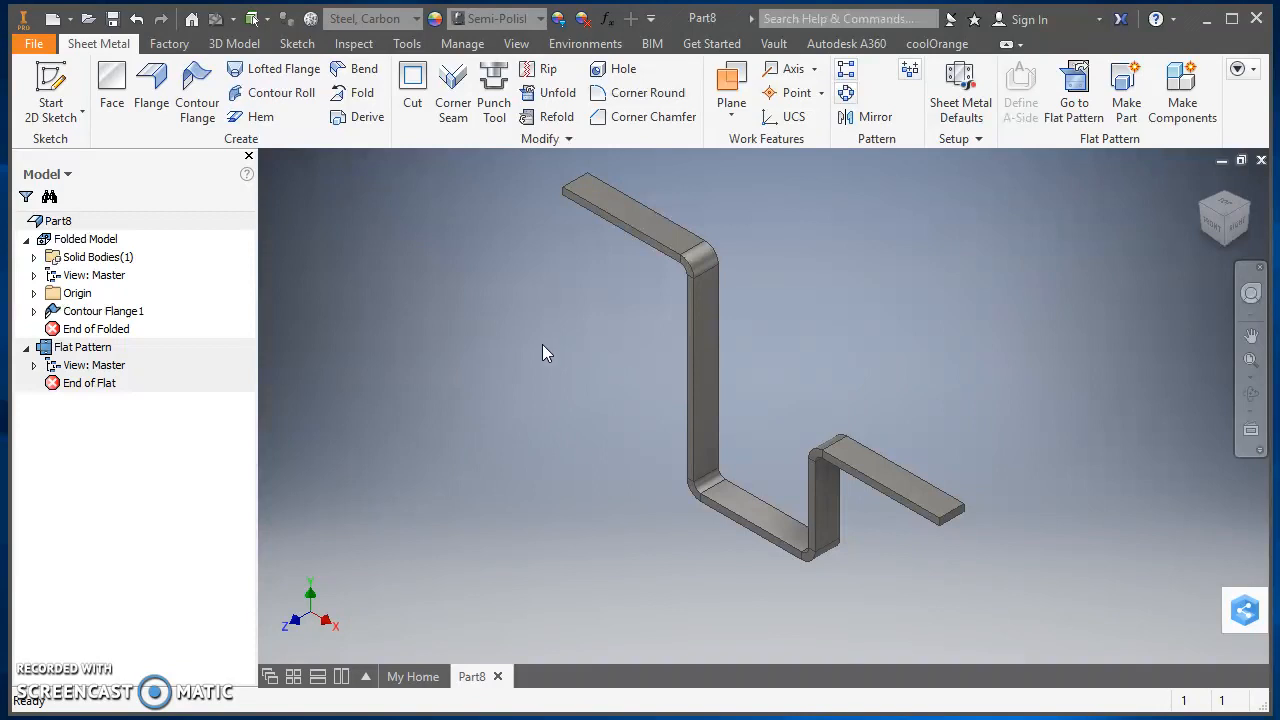